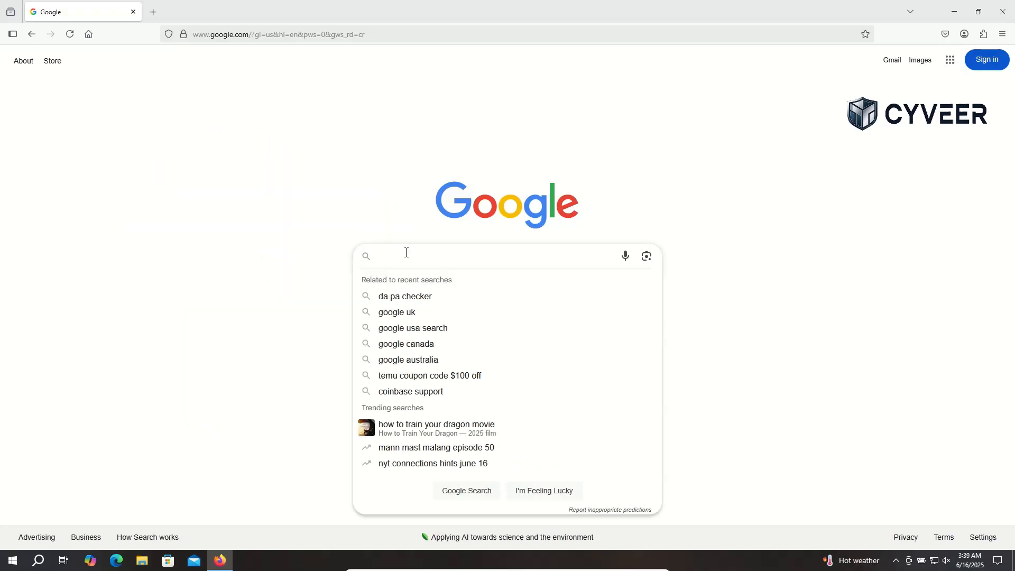
# - Search Google for 'kali linux' and open the official kali.org result
pyautogui.write('kali linux')
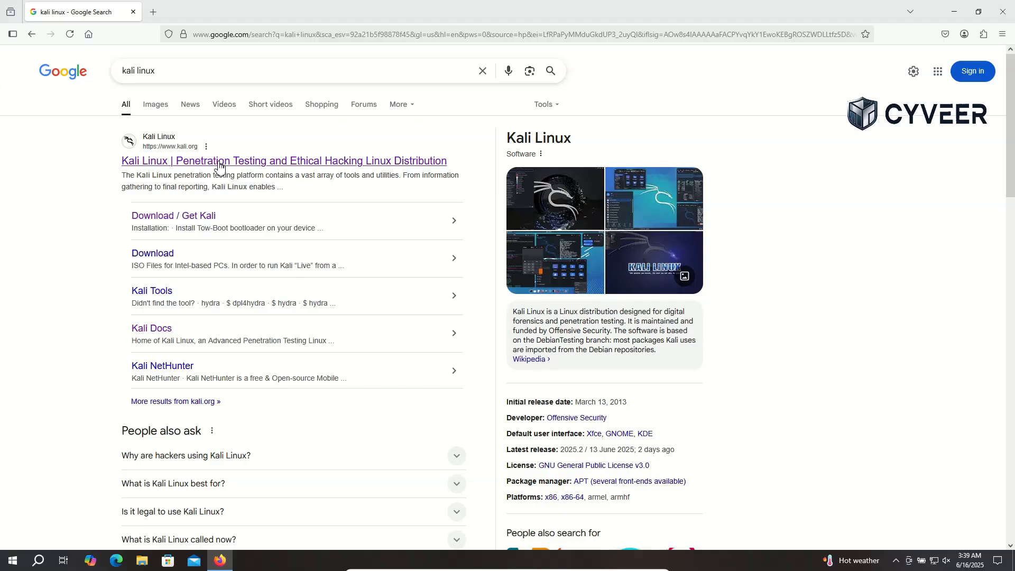
pyautogui.click(283, 160)
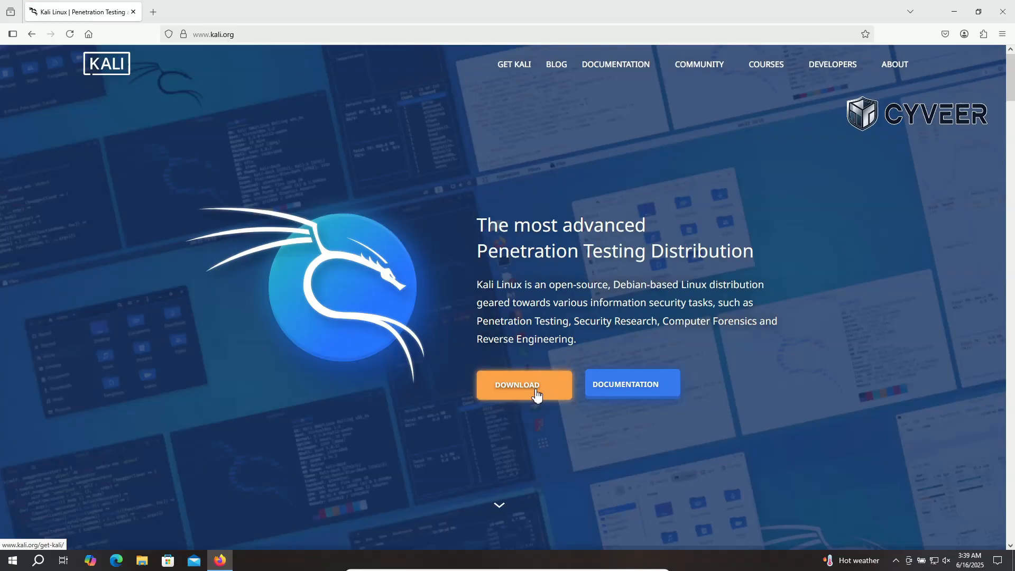
# - Start downloading the Kali 2025.2 x86_64 installer image from kali.org, then cancel it
pyautogui.click(522, 384)
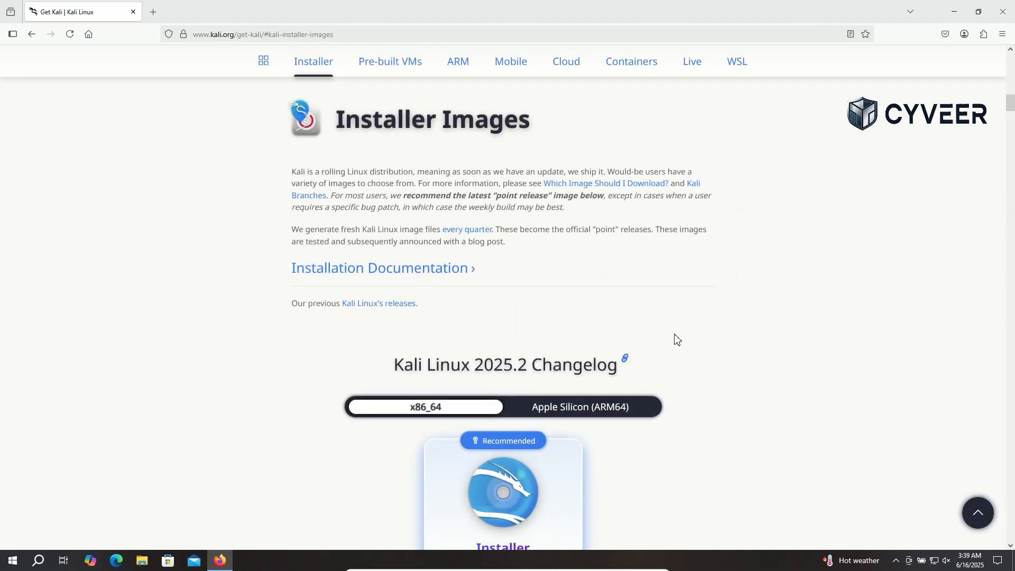
pyautogui.scroll(-3)
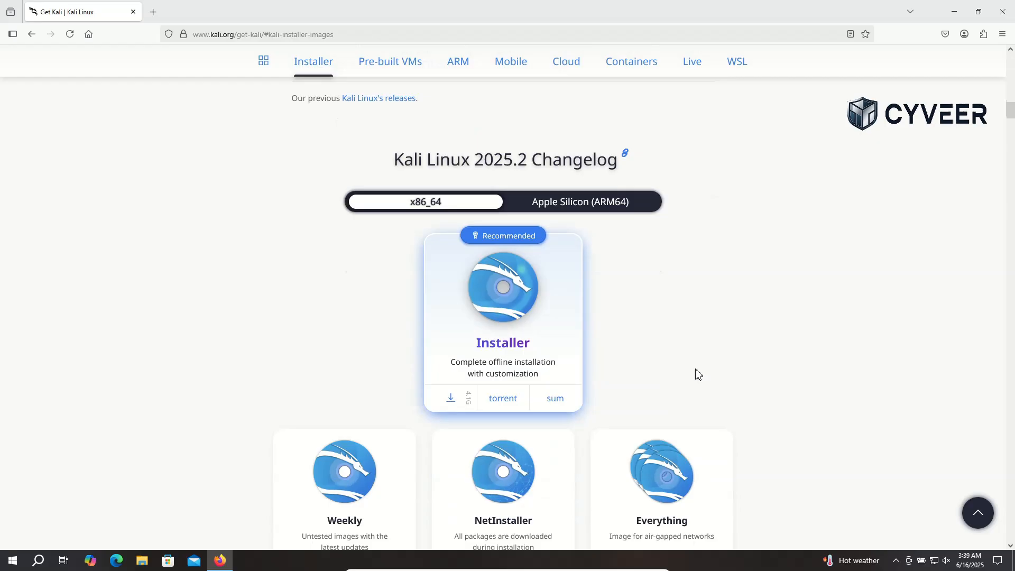
pyautogui.scroll(-3)
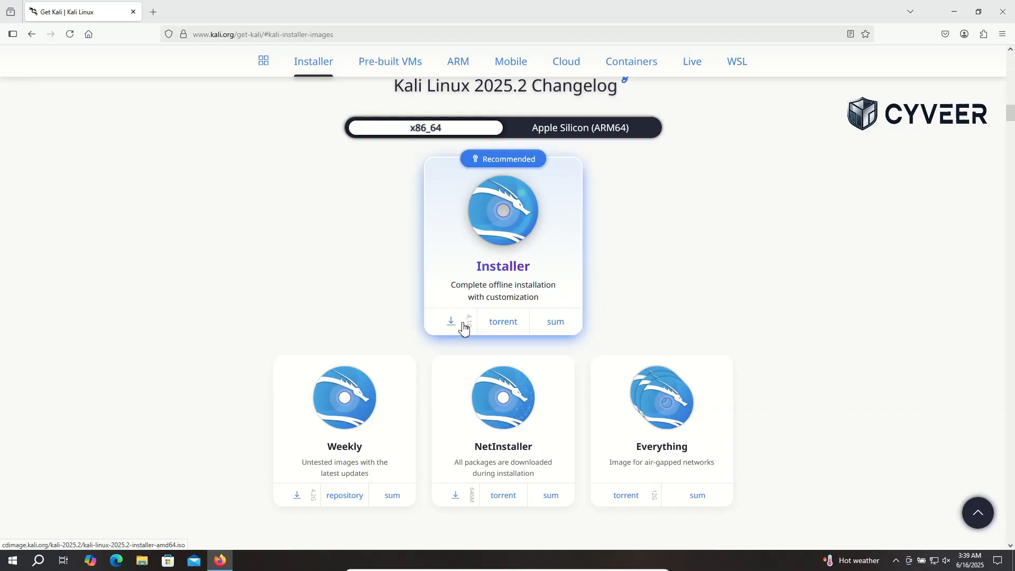
pyautogui.click(450, 322)
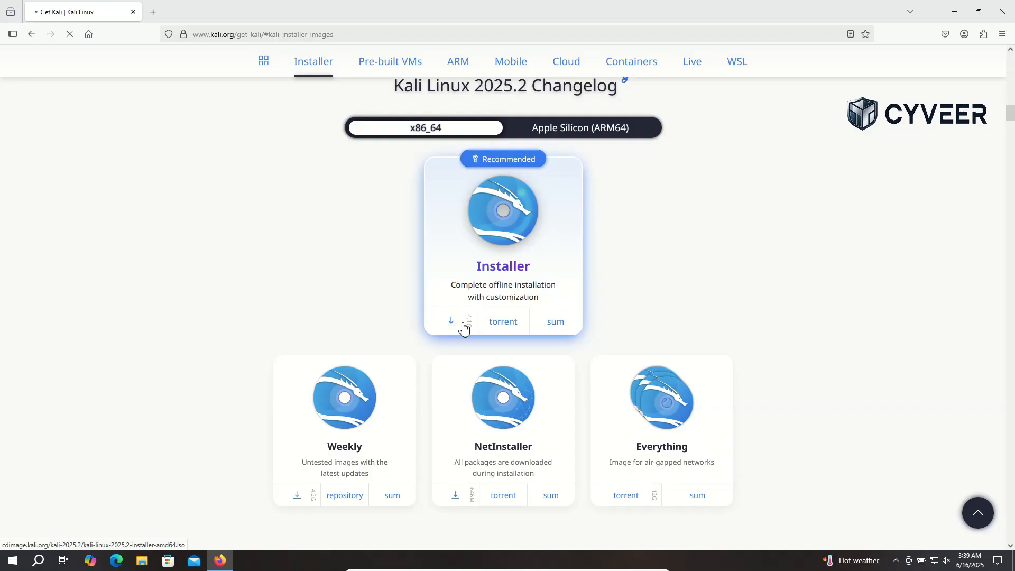
pyautogui.click(450, 322)
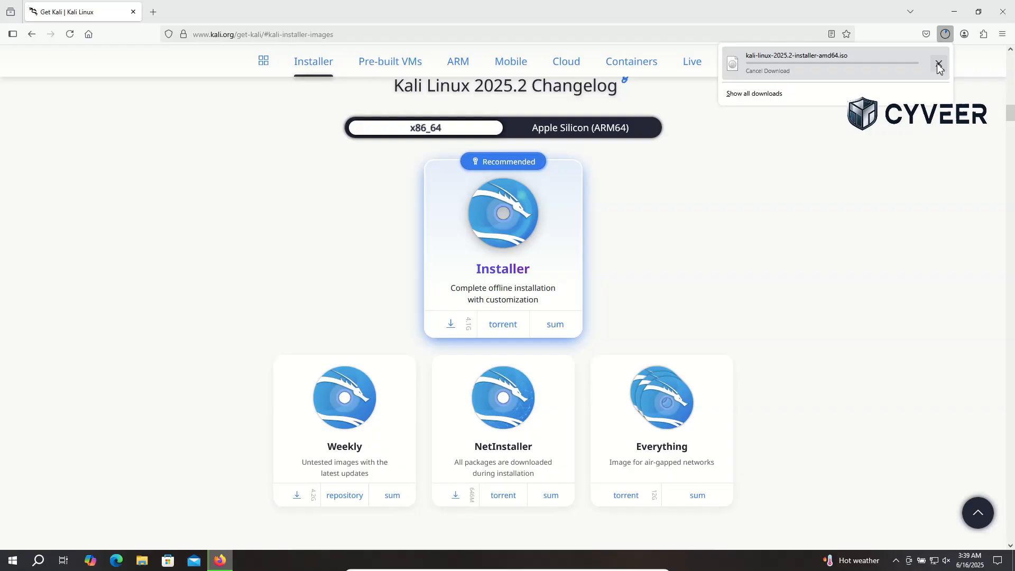
pyautogui.click(937, 64)
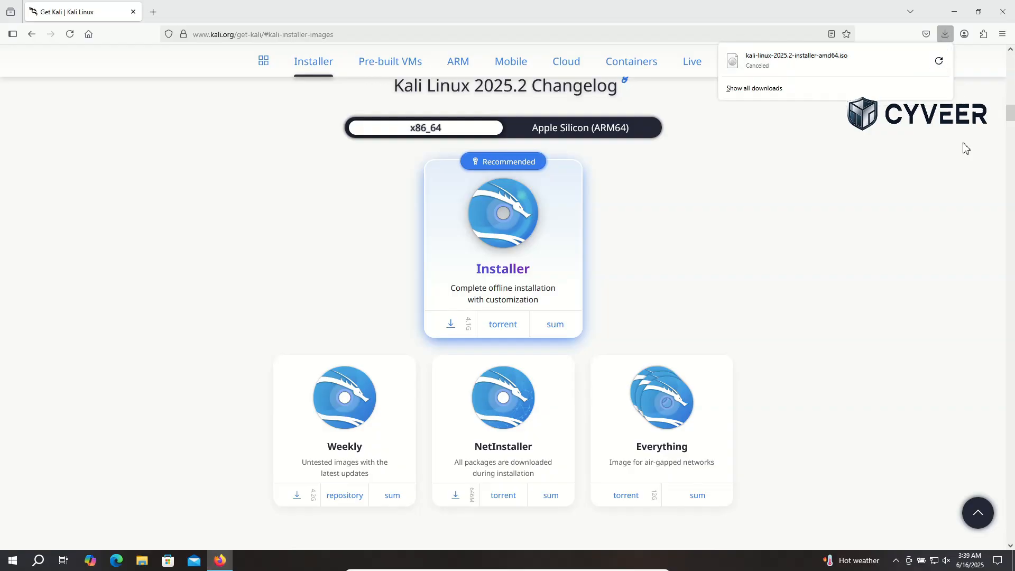
pyautogui.moveTo(655, 253)
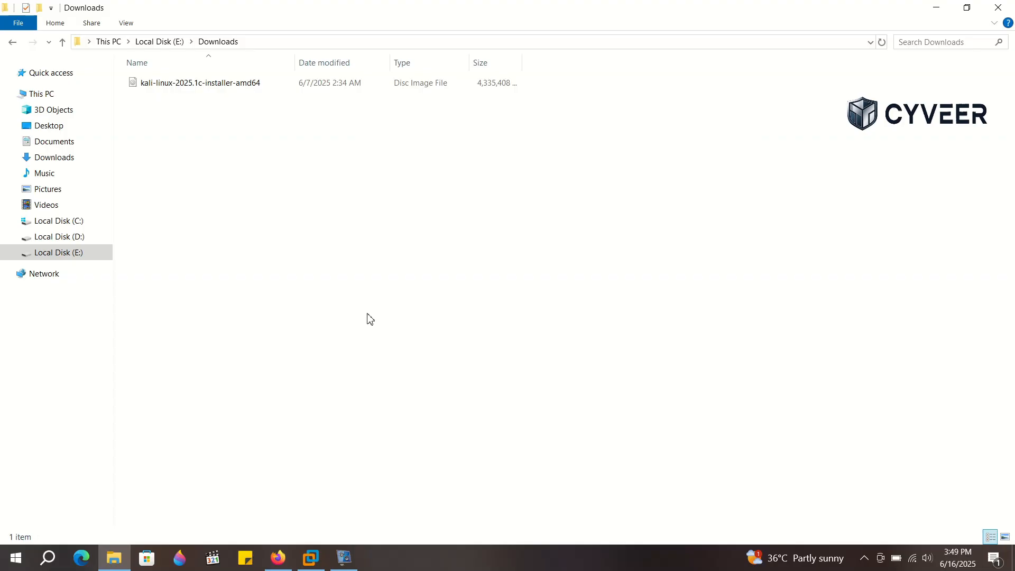
pyautogui.moveTo(210, 151)
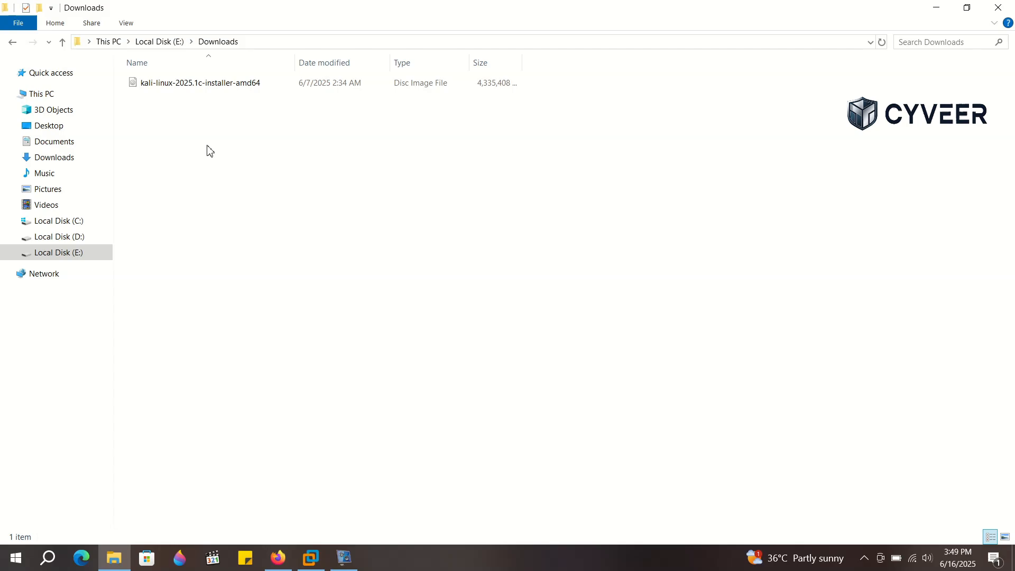
pyautogui.moveTo(250, 133)
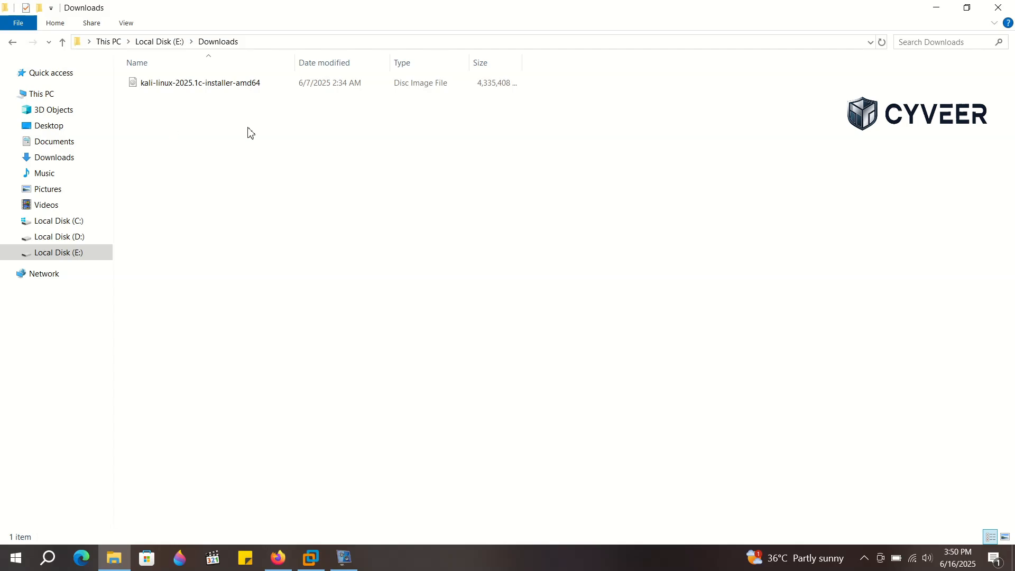
pyautogui.moveTo(334, 381)
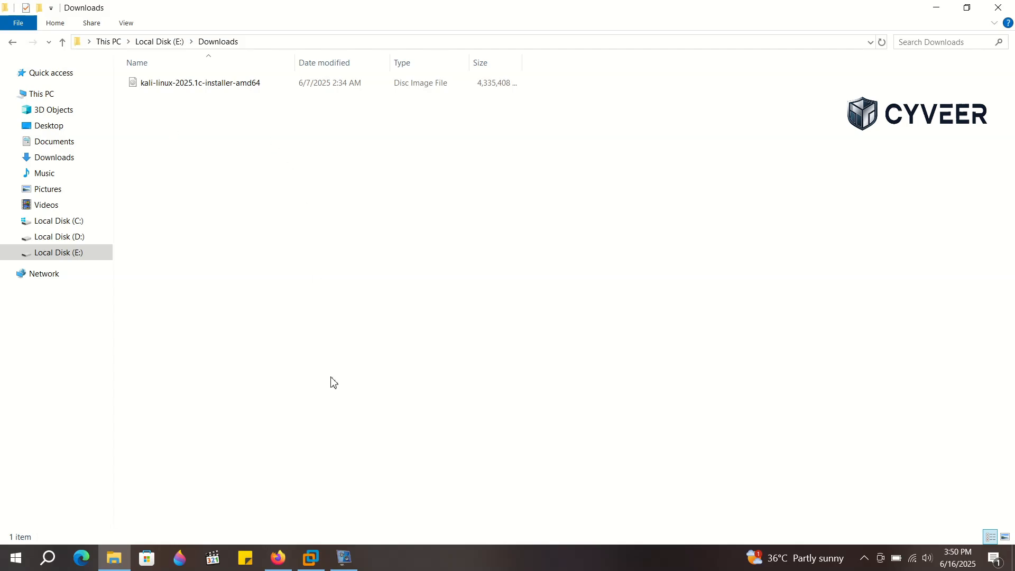
# - Launch VMware Workstation Pro 17 from the taskbar
pyautogui.click(310, 557)
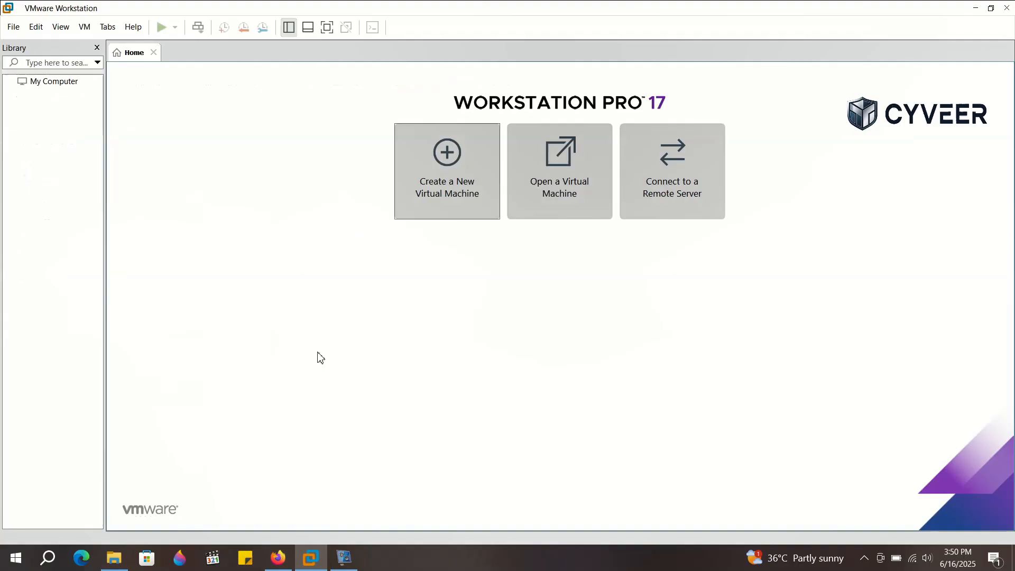
pyautogui.moveTo(454, 224)
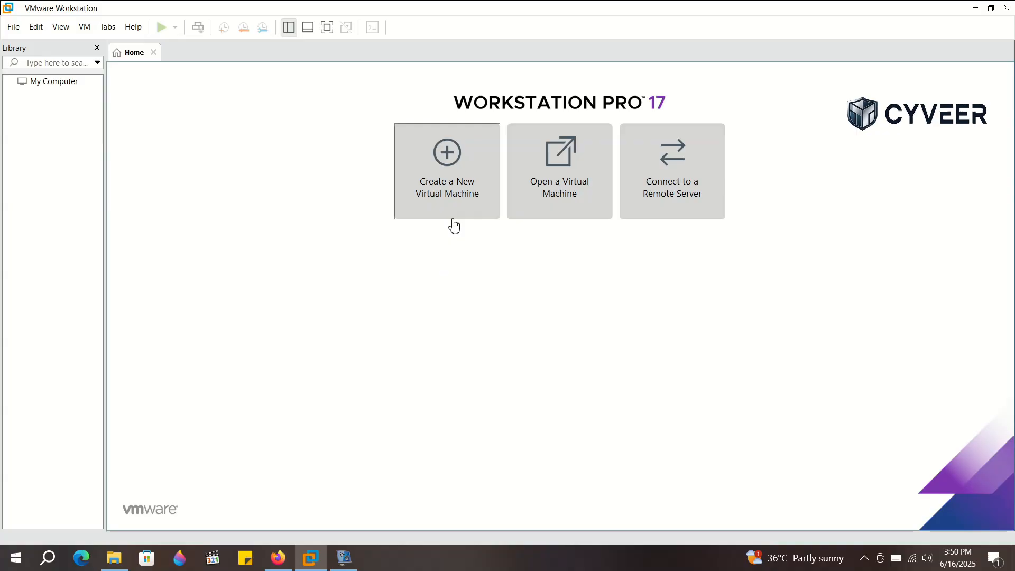
# - Start a typical new VM from the Kali 2025.1c installer ISO and pick a Linux version
pyautogui.click(446, 170)
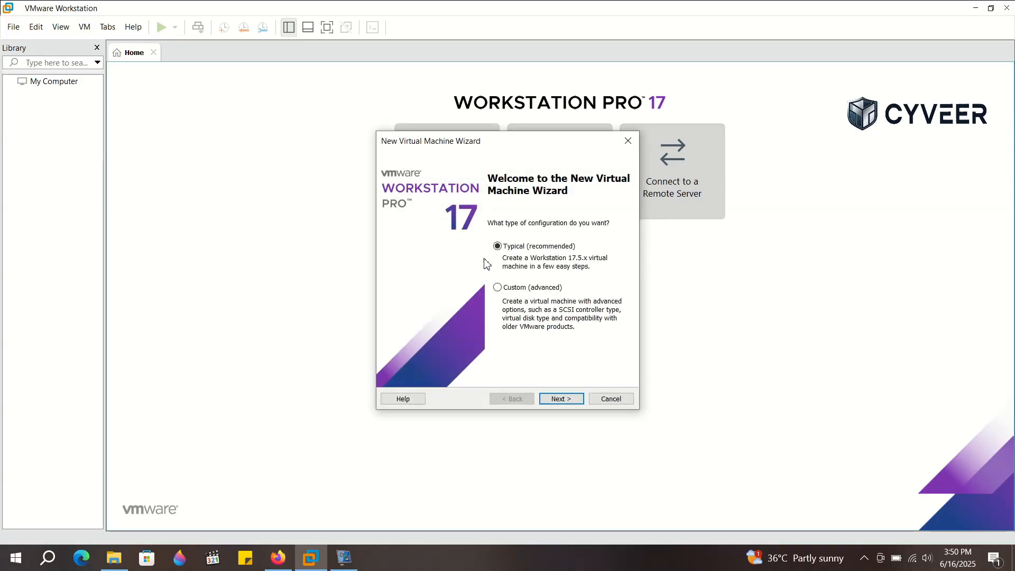
pyautogui.click(560, 398)
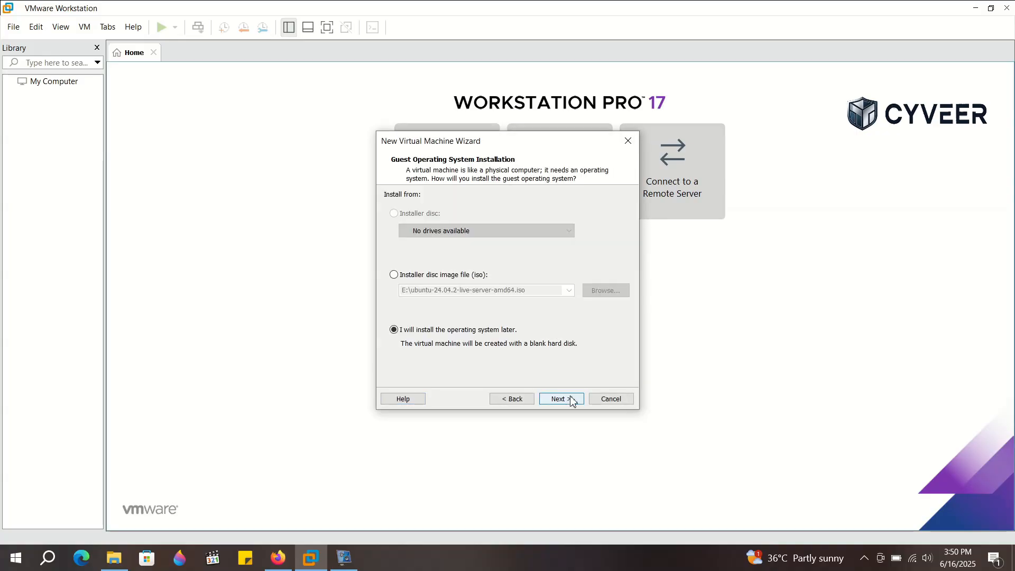
pyautogui.click(393, 274)
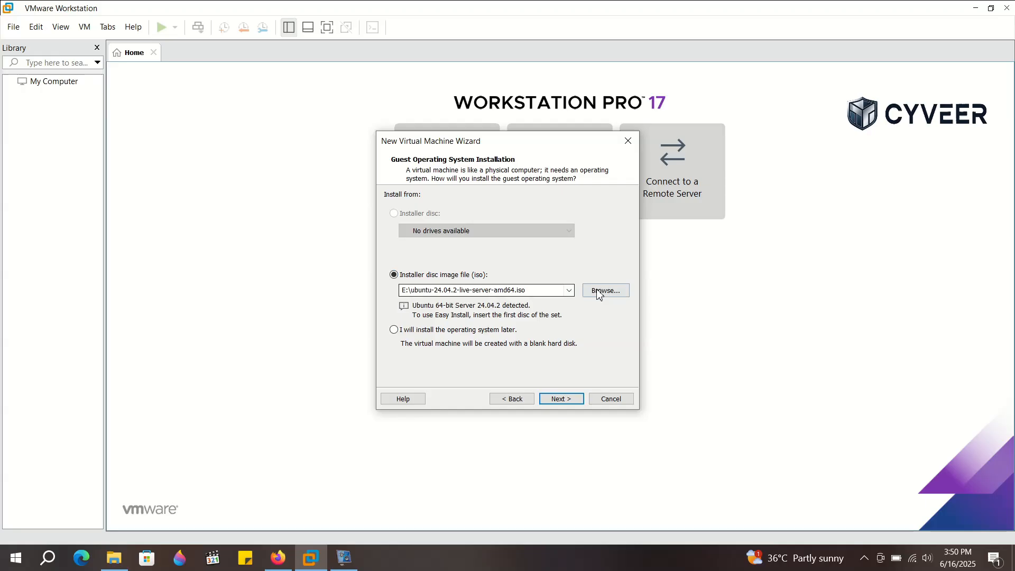
pyautogui.click(604, 291)
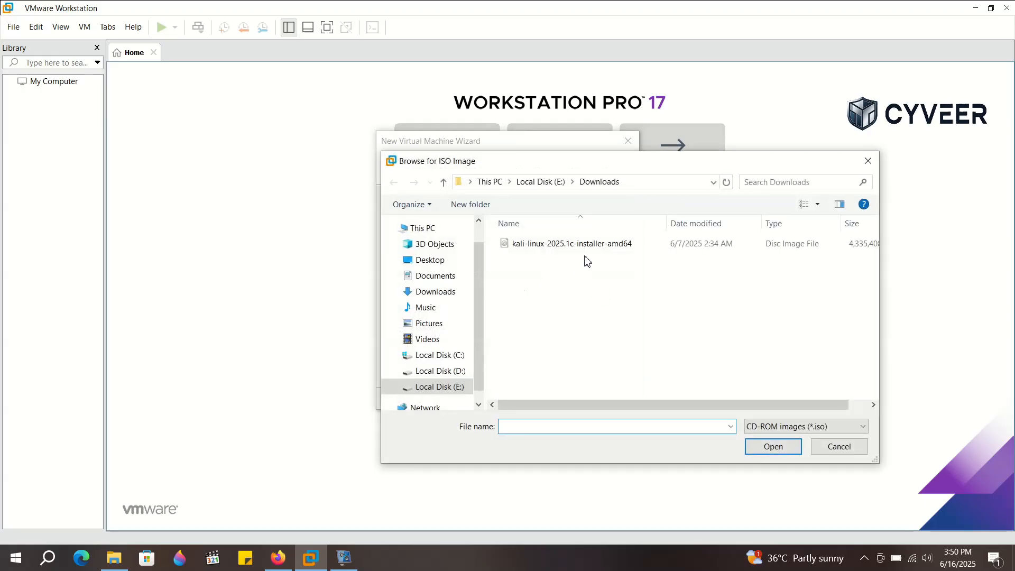
pyautogui.click(570, 242)
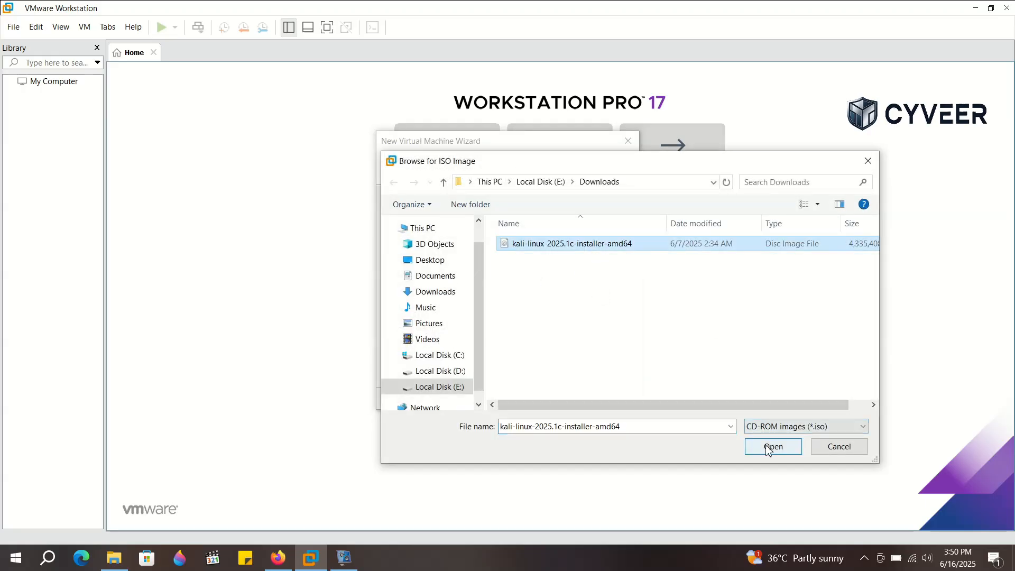
pyautogui.click(772, 446)
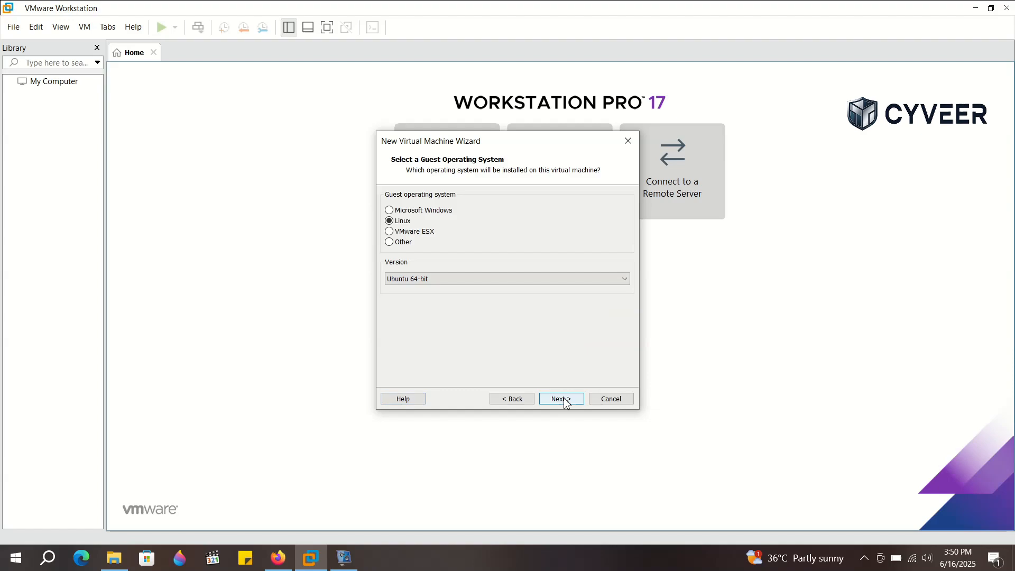
pyautogui.moveTo(437, 234)
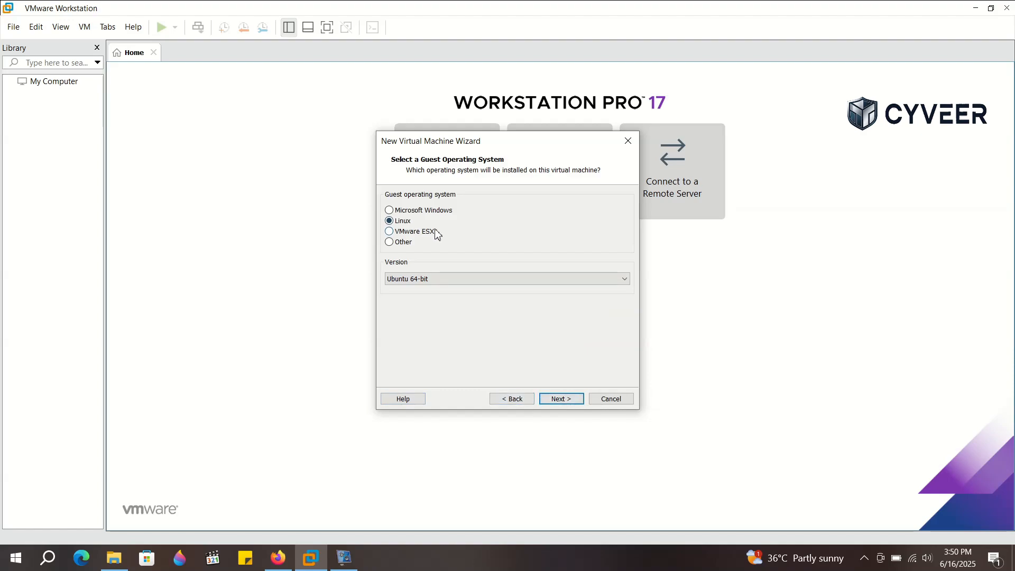
pyautogui.click(504, 279)
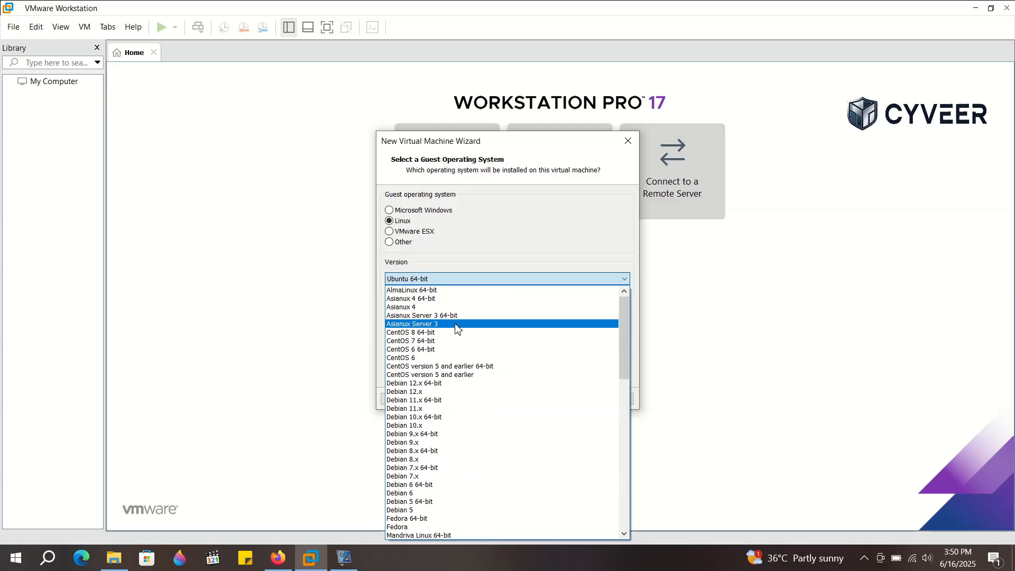
pyautogui.moveTo(464, 383)
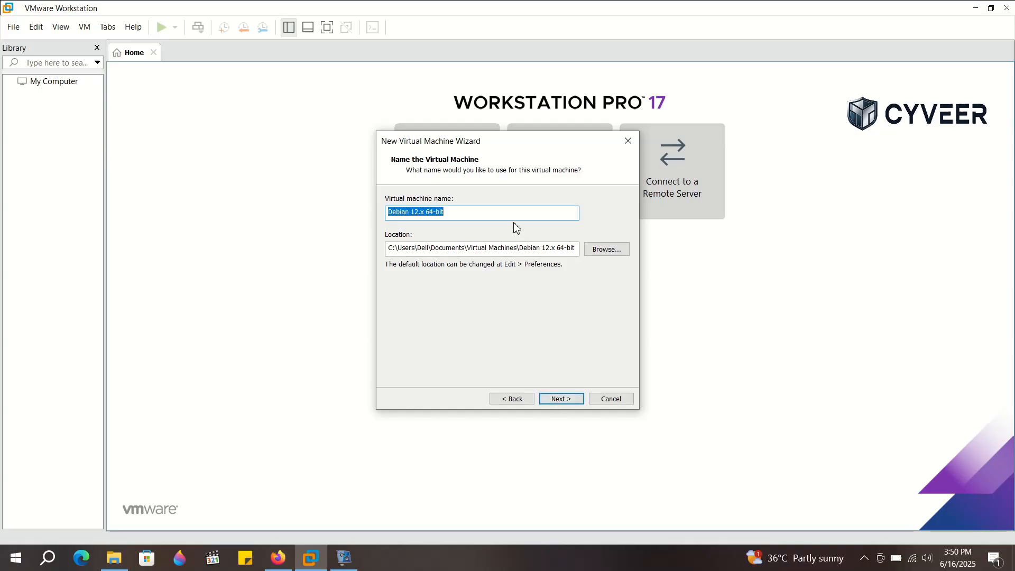
# - Name the VM 'Kali 2025' and store it at E:\Kali 2025
pyautogui.write('Kali 2025')
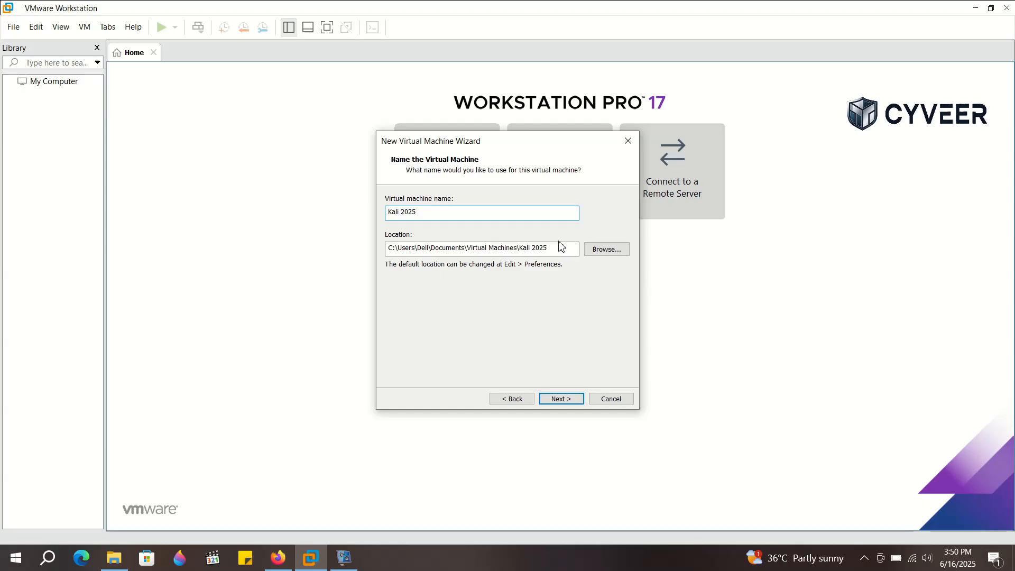
pyautogui.click(482, 248)
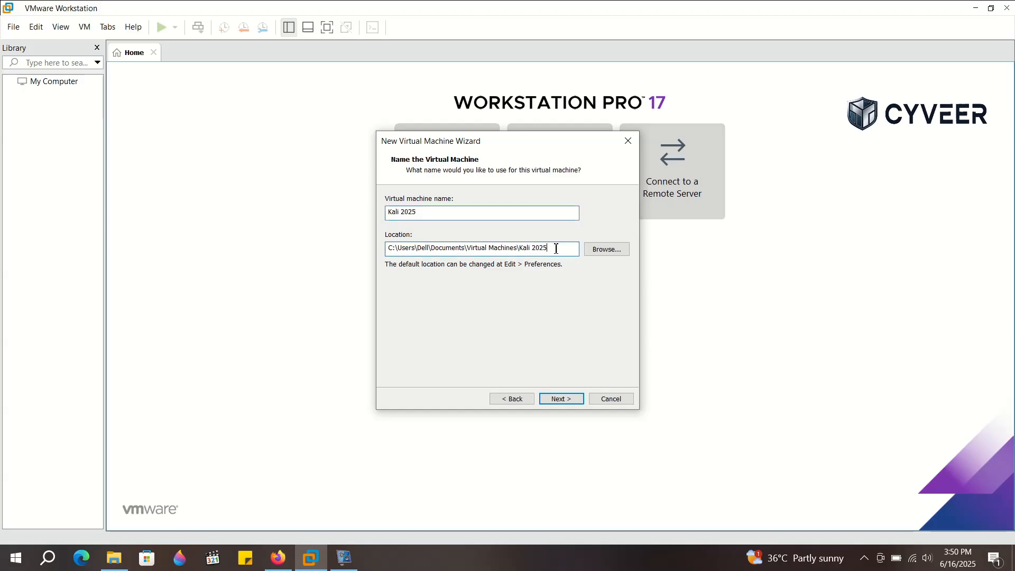
pyautogui.write('E:\\Kali 2025')
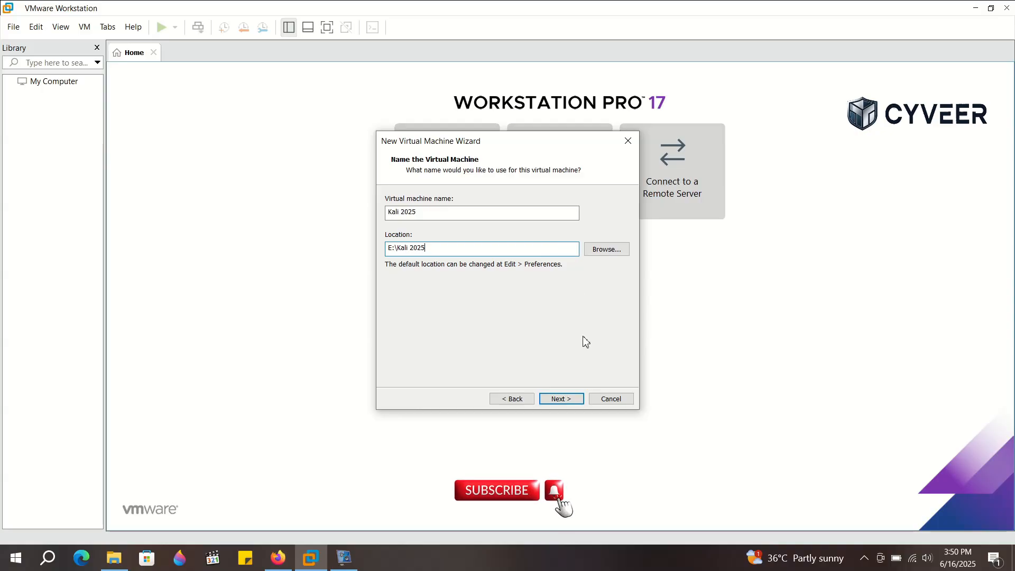
pyautogui.click(559, 398)
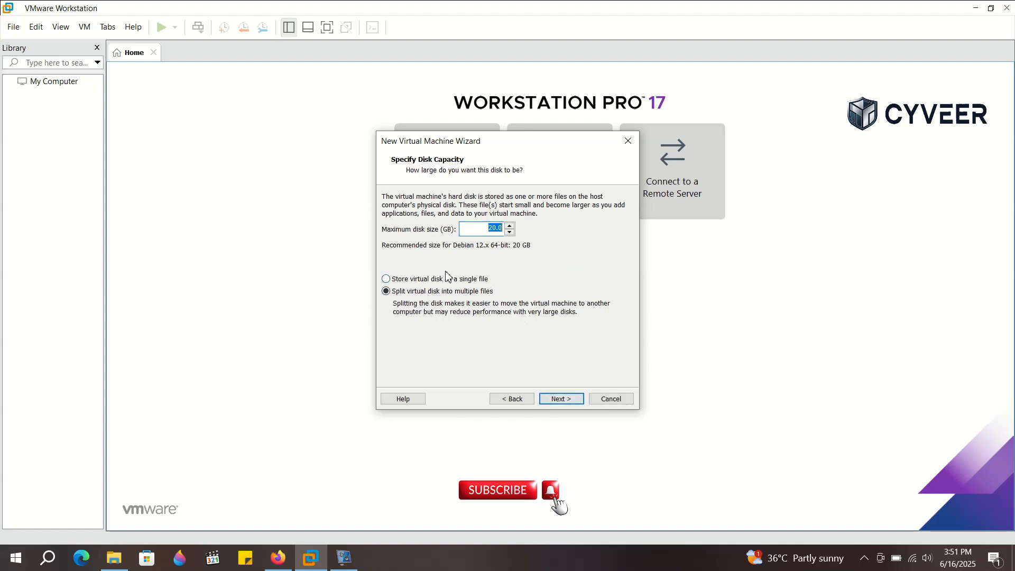
# - Set a 40 GB disk split into multiple files and open the hardware customization
pyautogui.click(482, 228)
pyautogui.write('40')
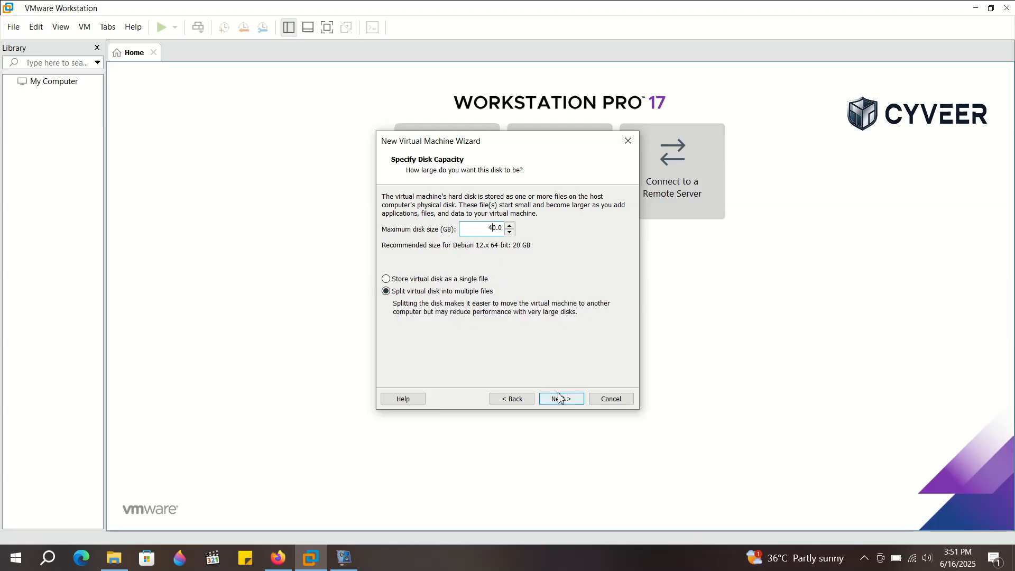
pyautogui.click(560, 398)
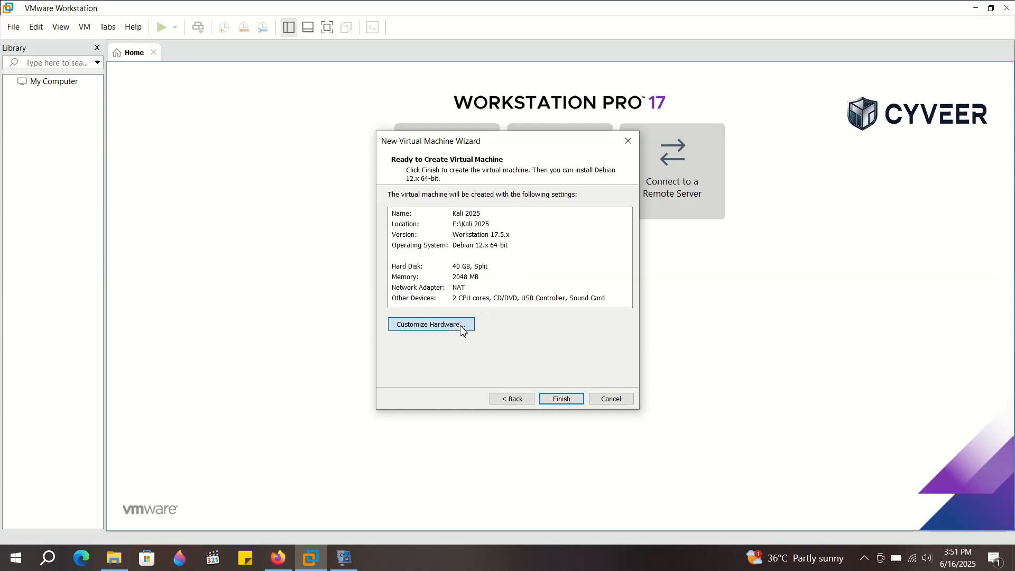
pyautogui.click(430, 323)
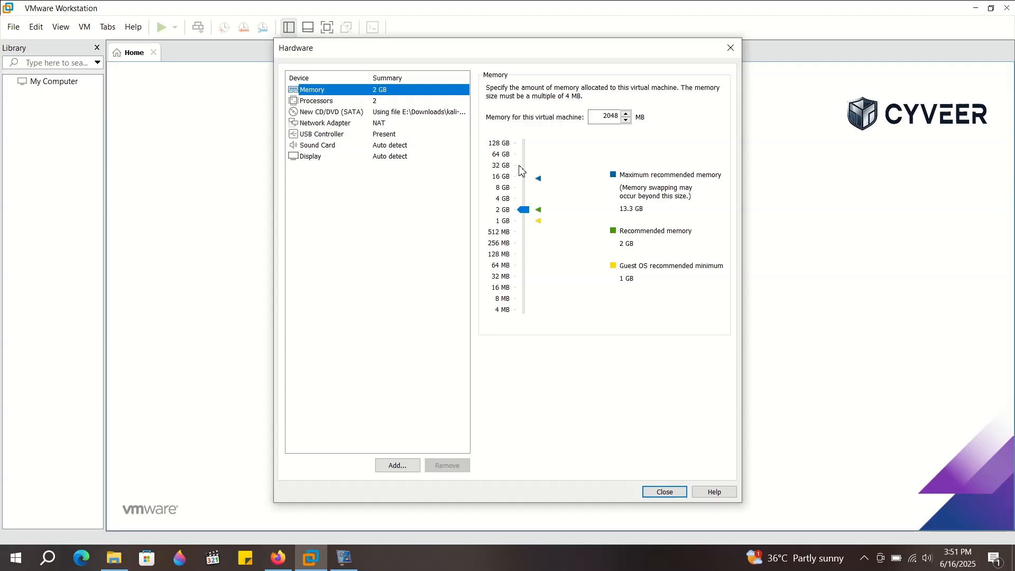
pyautogui.moveTo(383, 103)
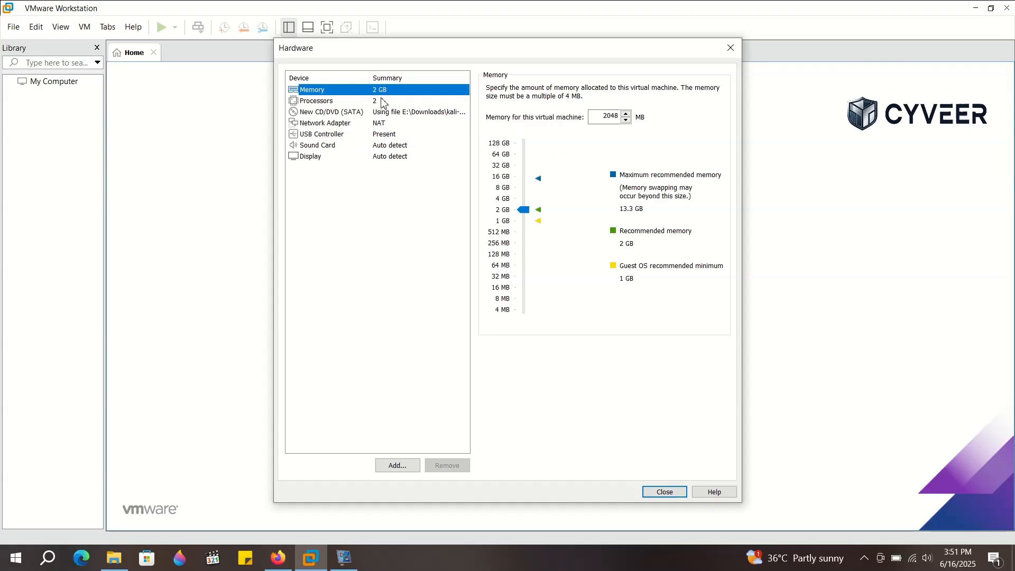
# - Check the processor, NAT network adapter and display settings, then close the hardware dialog
pyautogui.click(331, 112)
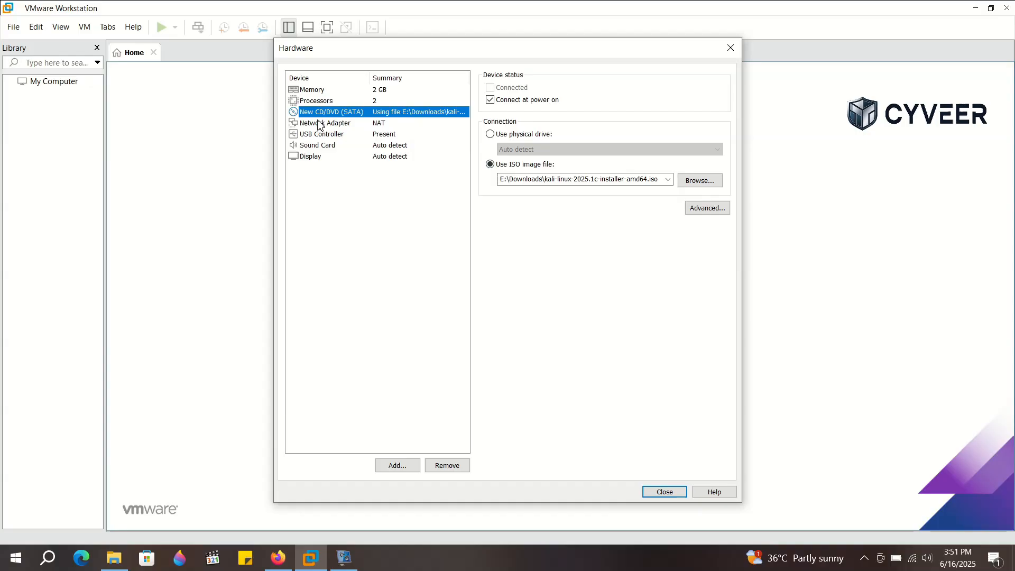
pyautogui.click(325, 122)
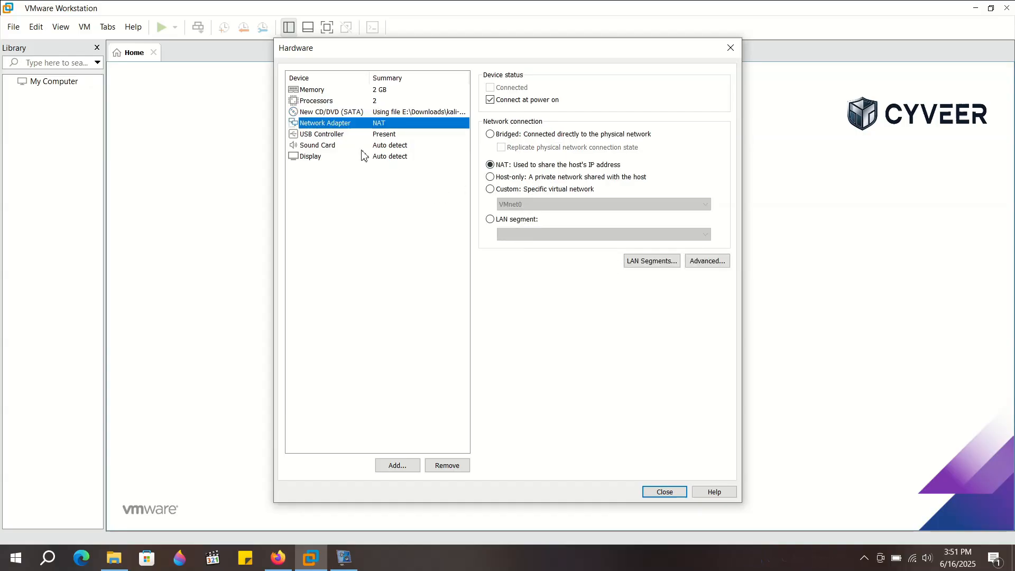
pyautogui.click(310, 155)
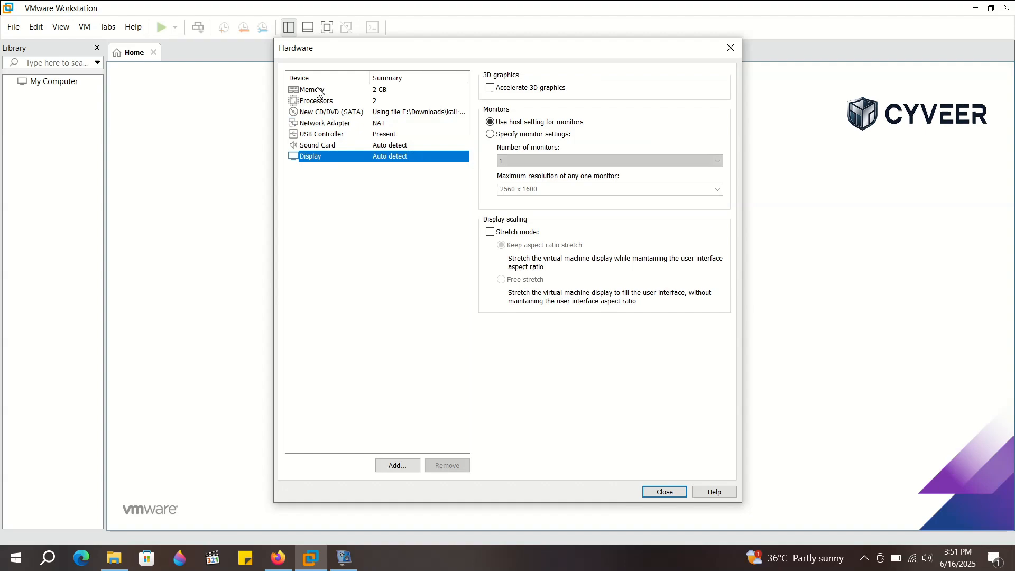
pyautogui.click(663, 491)
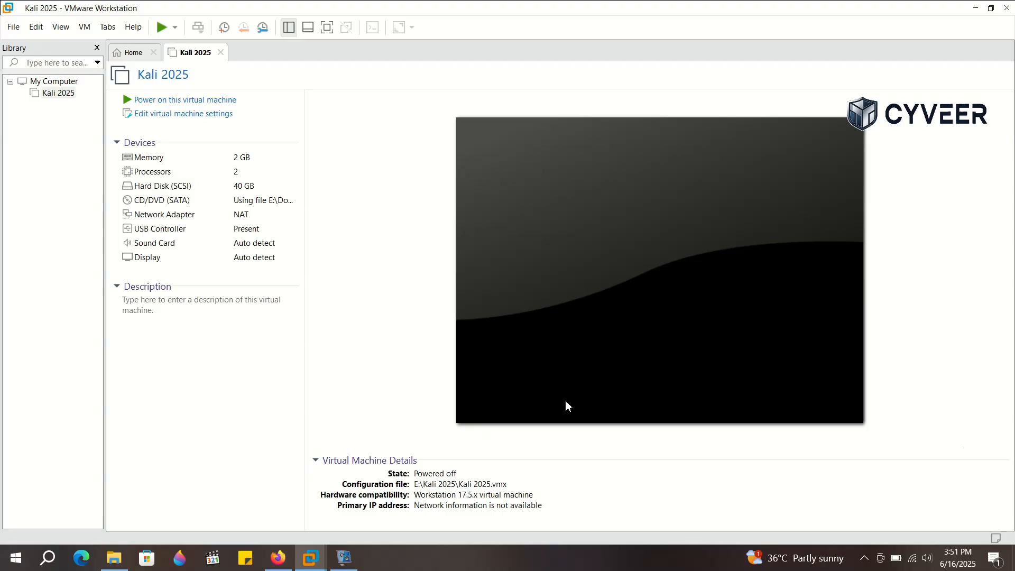
pyautogui.moveTo(411, 306)
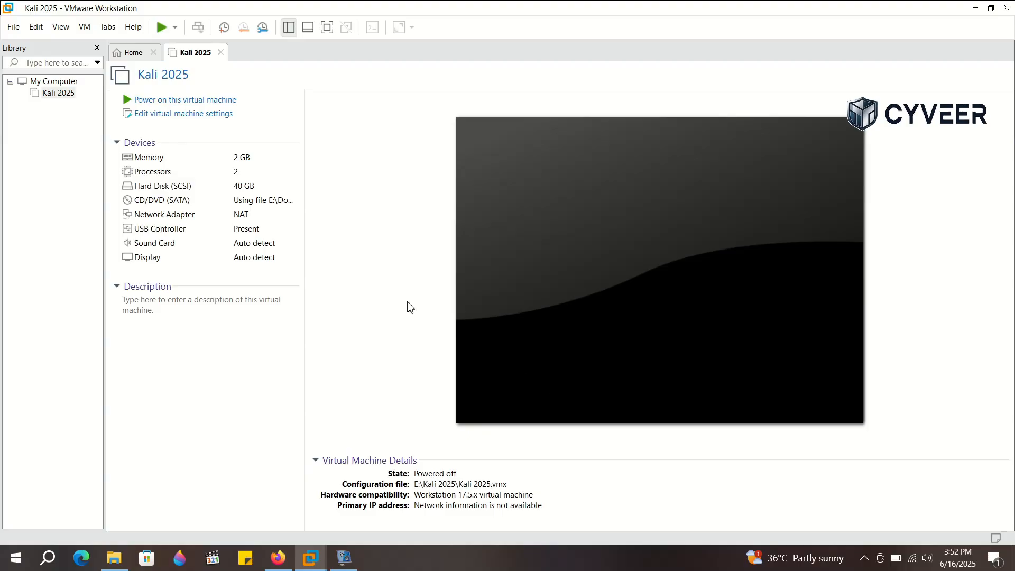
pyautogui.moveTo(317, 147)
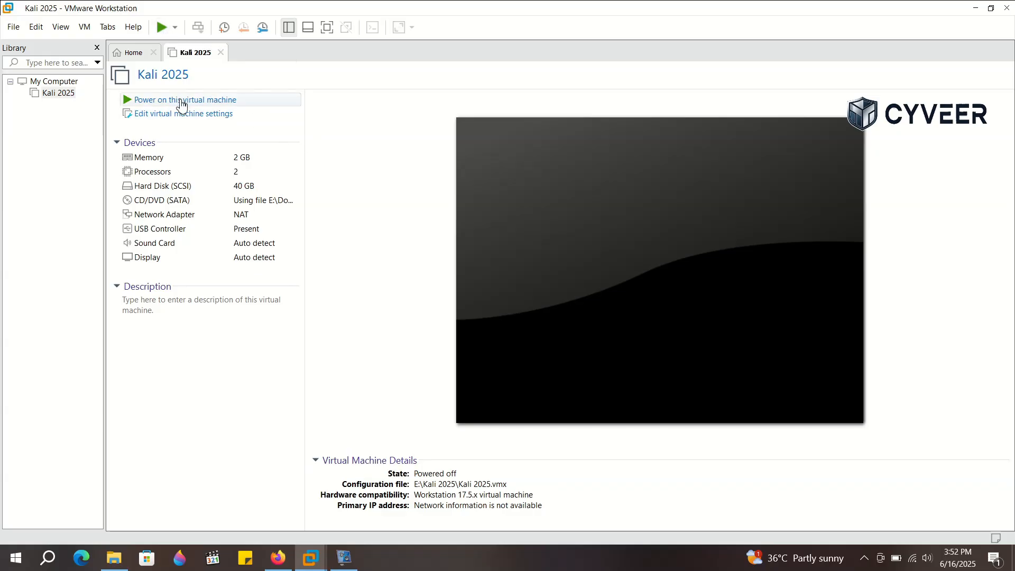
# - Power on the Kali 2025 virtual machine to boot the installer
pyautogui.click(185, 98)
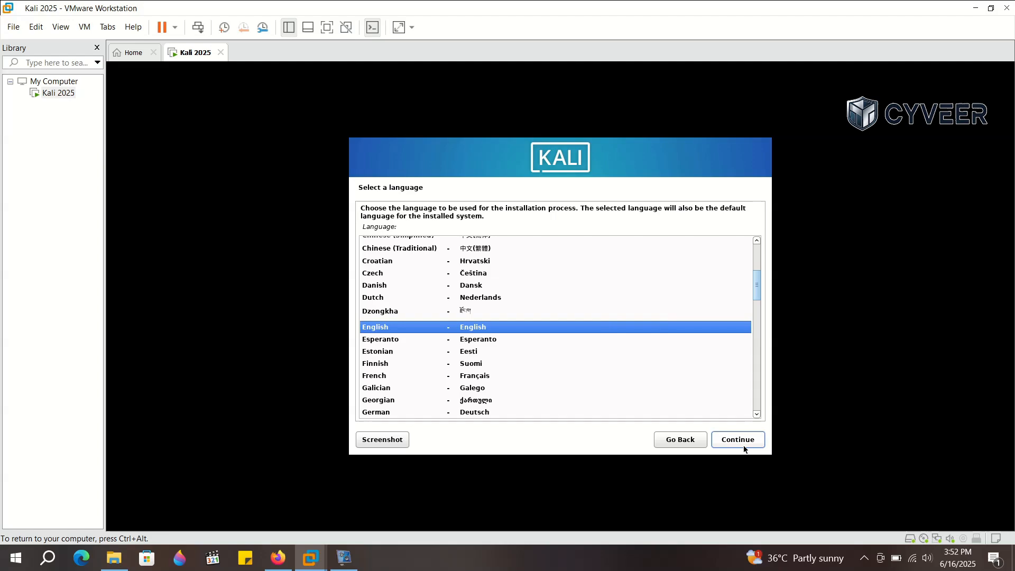
# - Keep English language, United States location and American English keyboard in the installer
pyautogui.click(737, 439)
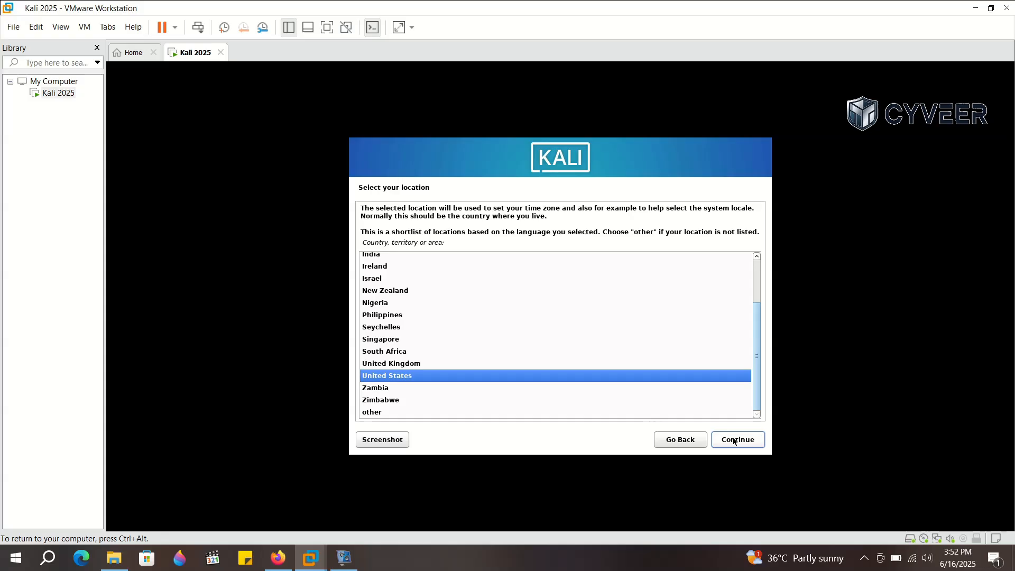
pyautogui.click(737, 439)
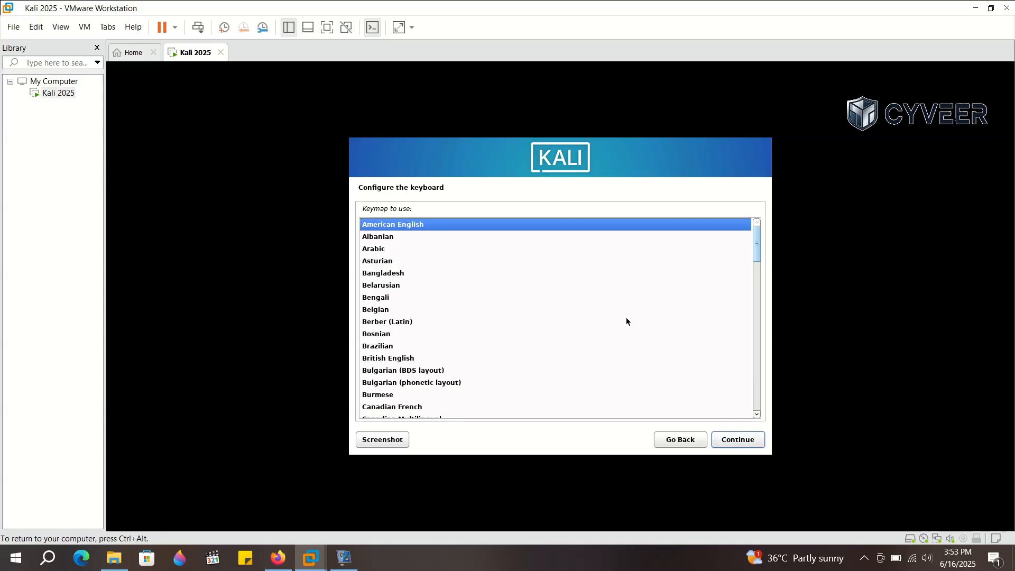
pyautogui.click(736, 439)
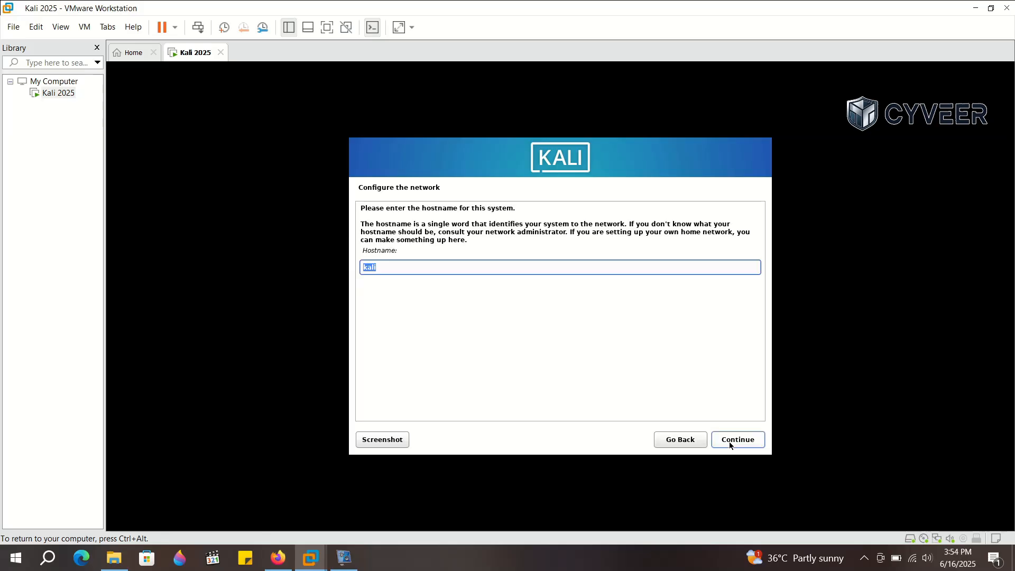
# - Set the hostname to kali-vm and leave the domain name blank
pyautogui.click(424, 267)
pyautogui.write('-vm')
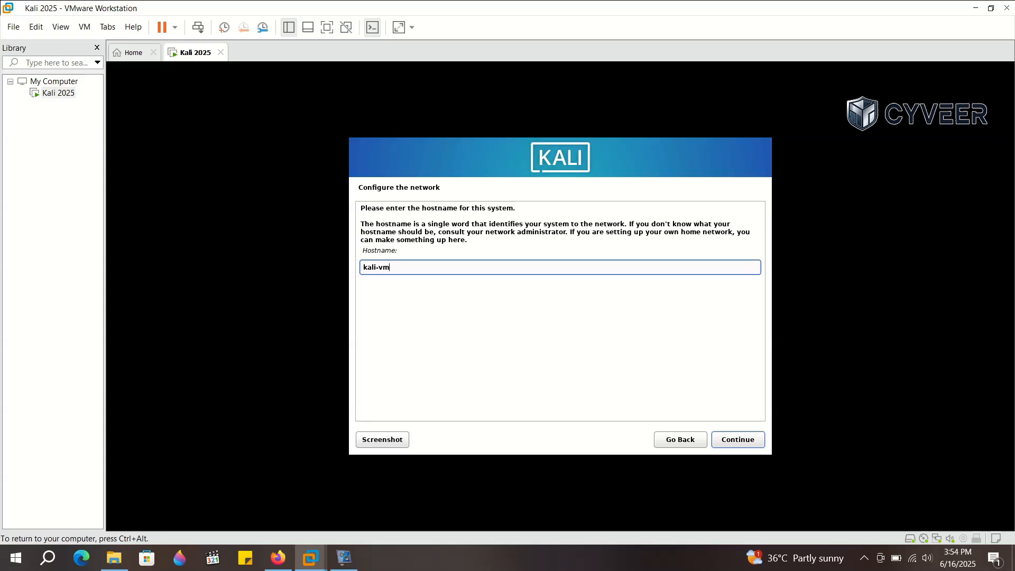
pyautogui.click(736, 438)
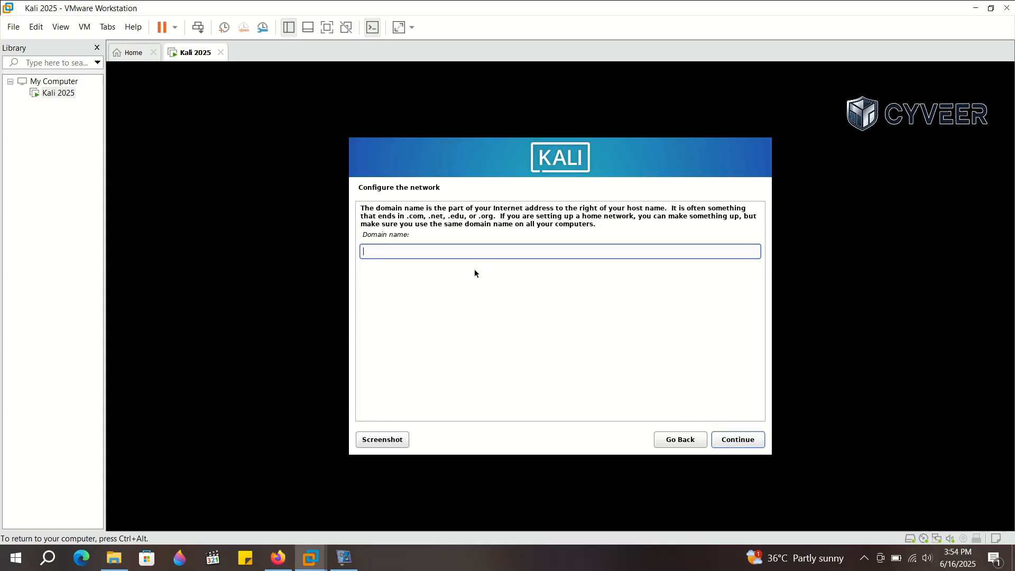
pyautogui.moveTo(474, 268)
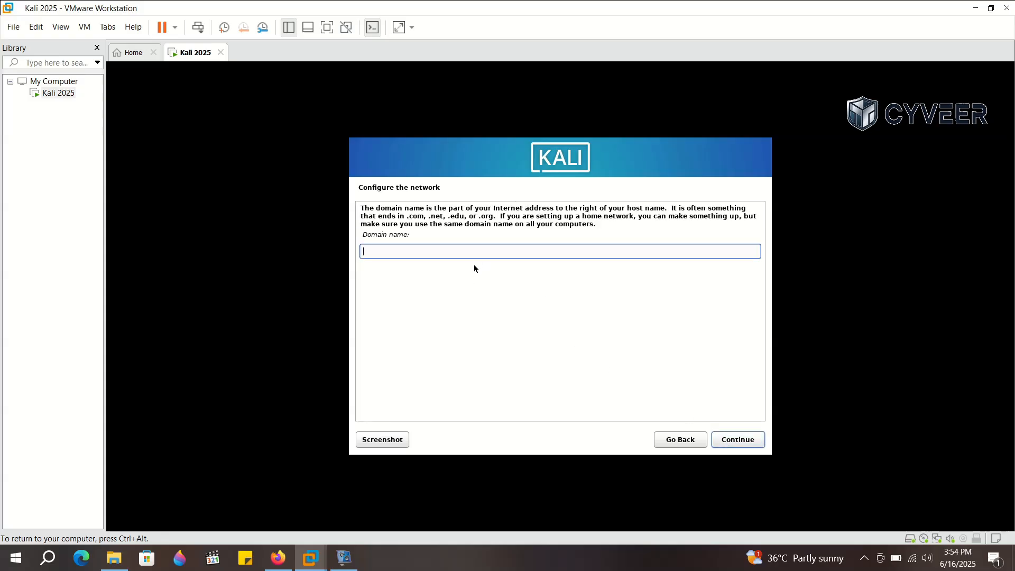
pyautogui.click(736, 438)
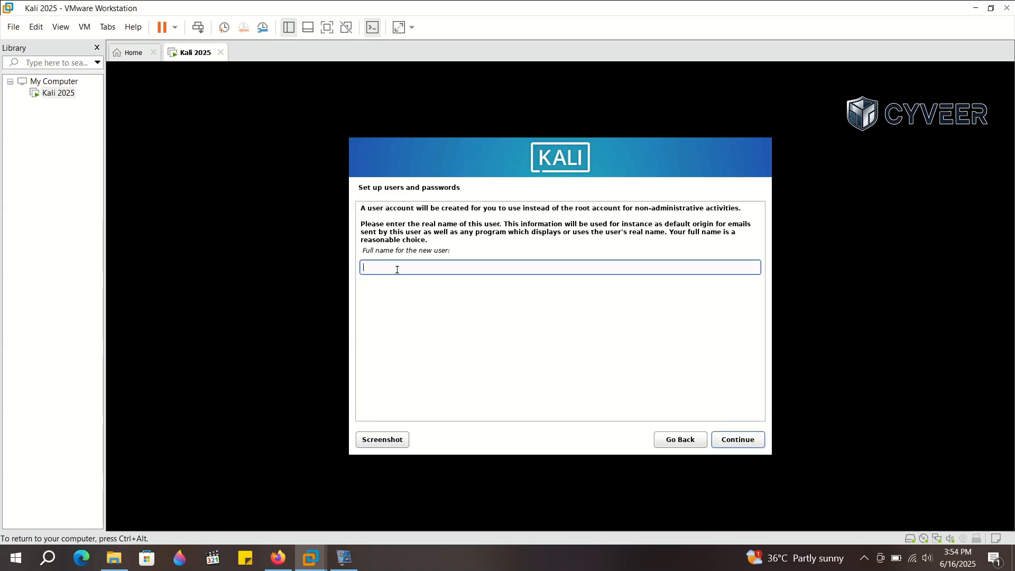
# - Create the user account kali with a full name and password
pyautogui.write('K')
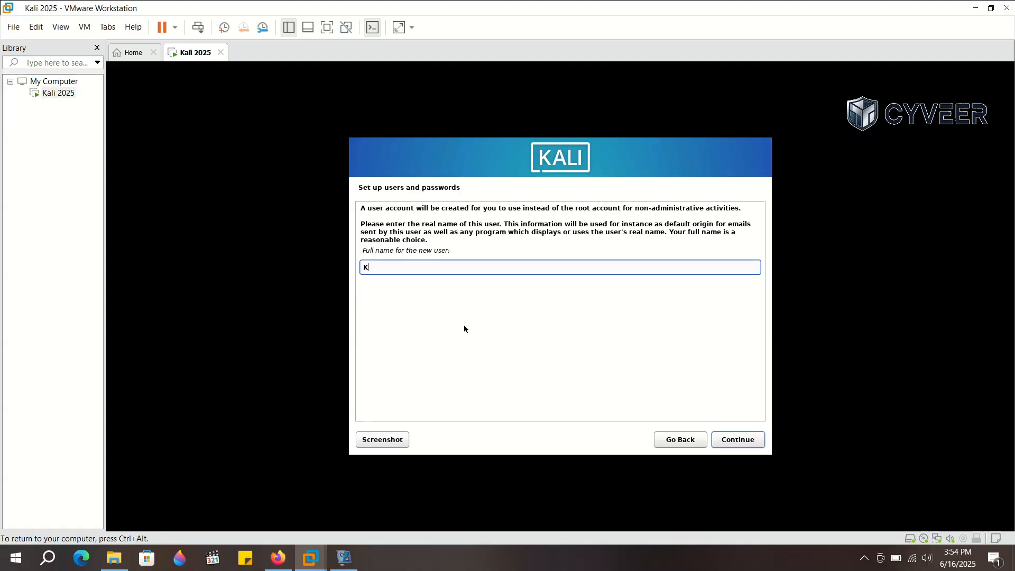
pyautogui.click(736, 438)
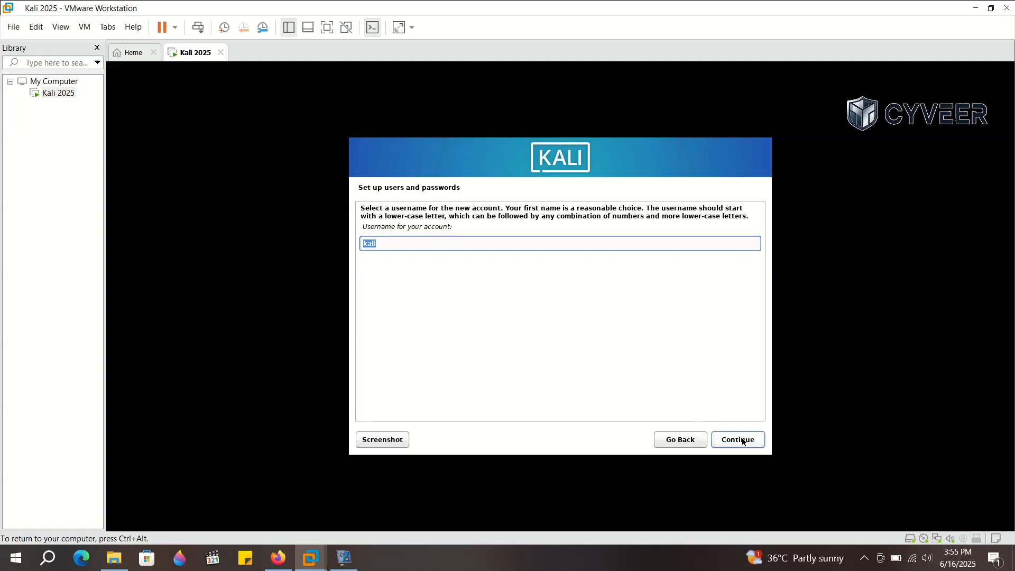
pyautogui.click(736, 439)
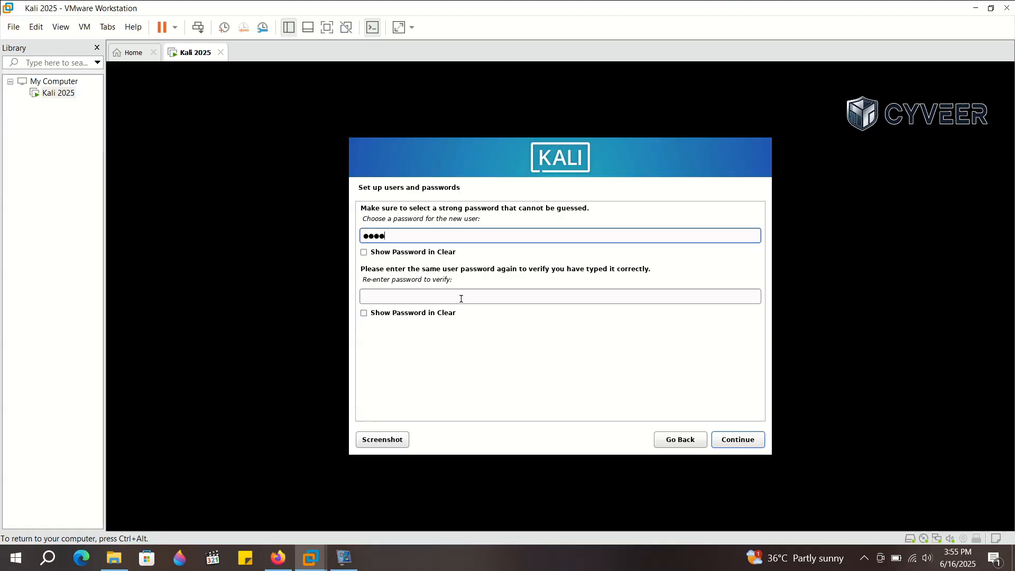
pyautogui.write('••••')
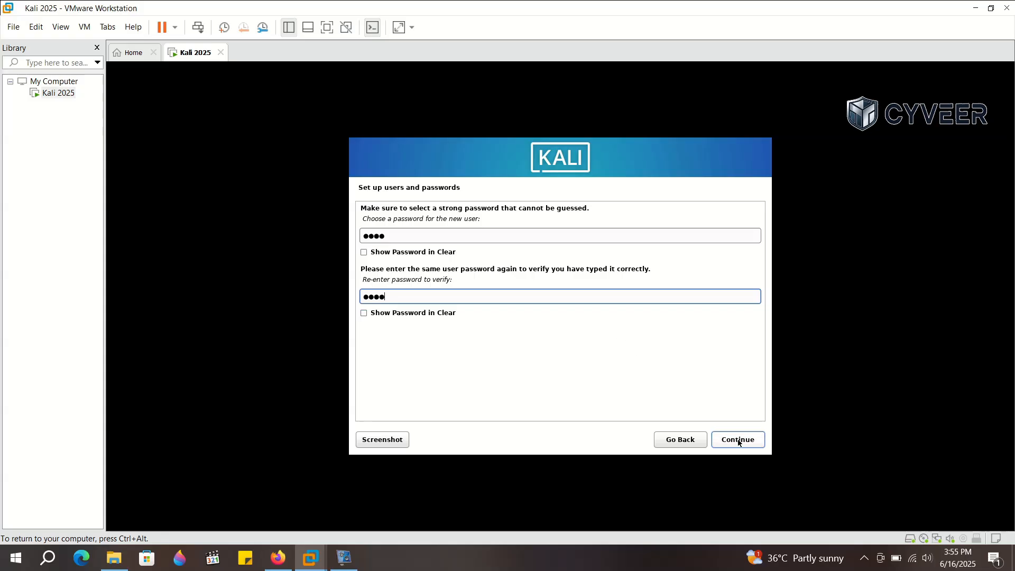
pyautogui.click(736, 439)
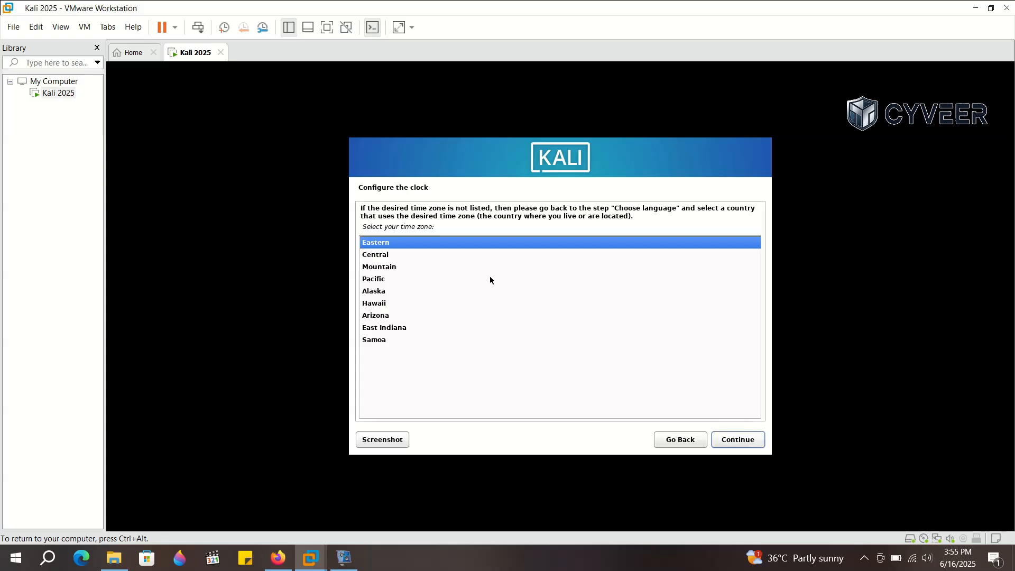
# - Accept Eastern time, guided-partition all of sda as one partition, and write the changes
pyautogui.click(737, 438)
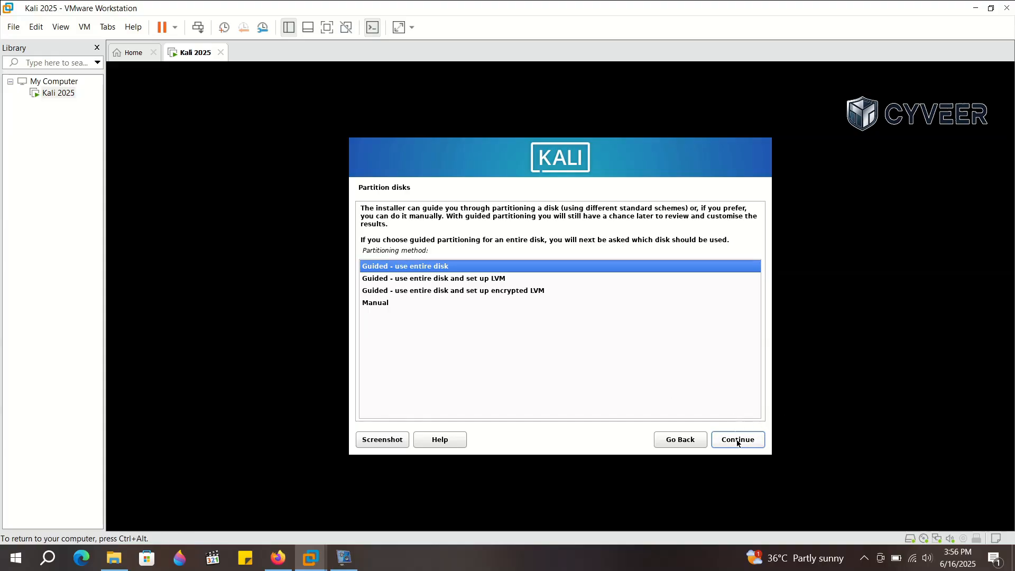
pyautogui.click(736, 439)
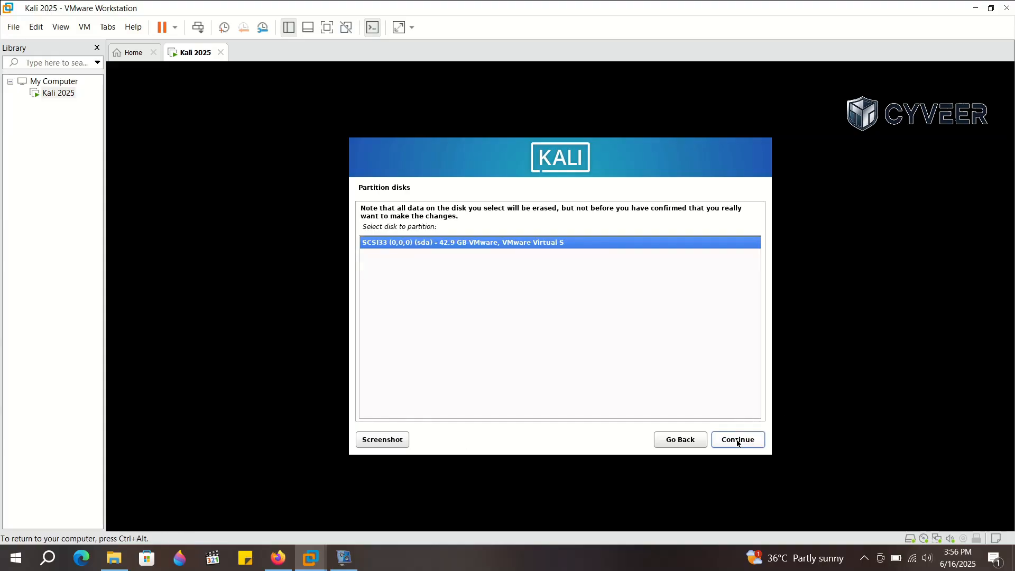
pyautogui.click(736, 438)
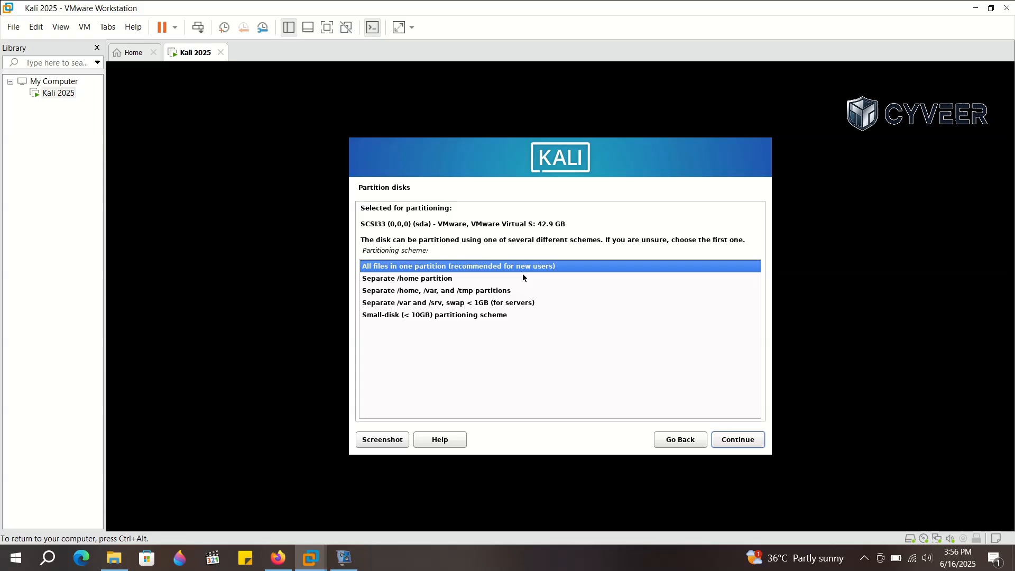
pyautogui.click(737, 439)
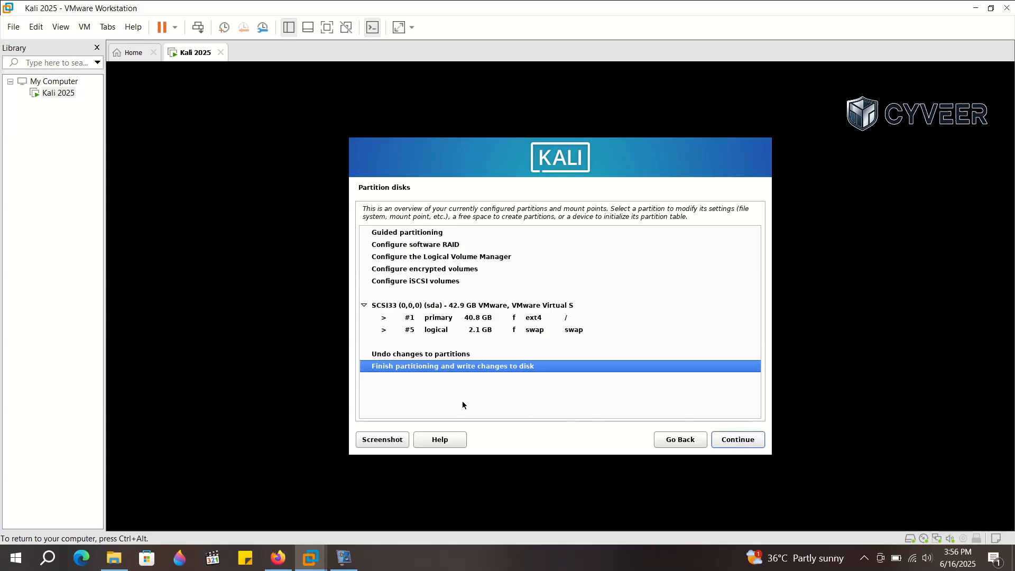
pyautogui.click(736, 439)
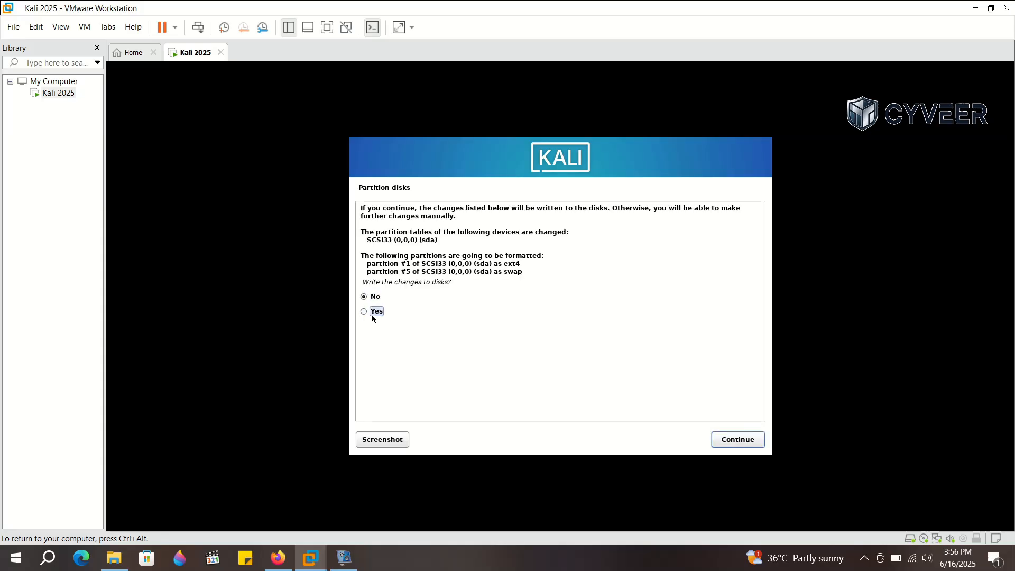
pyautogui.click(736, 439)
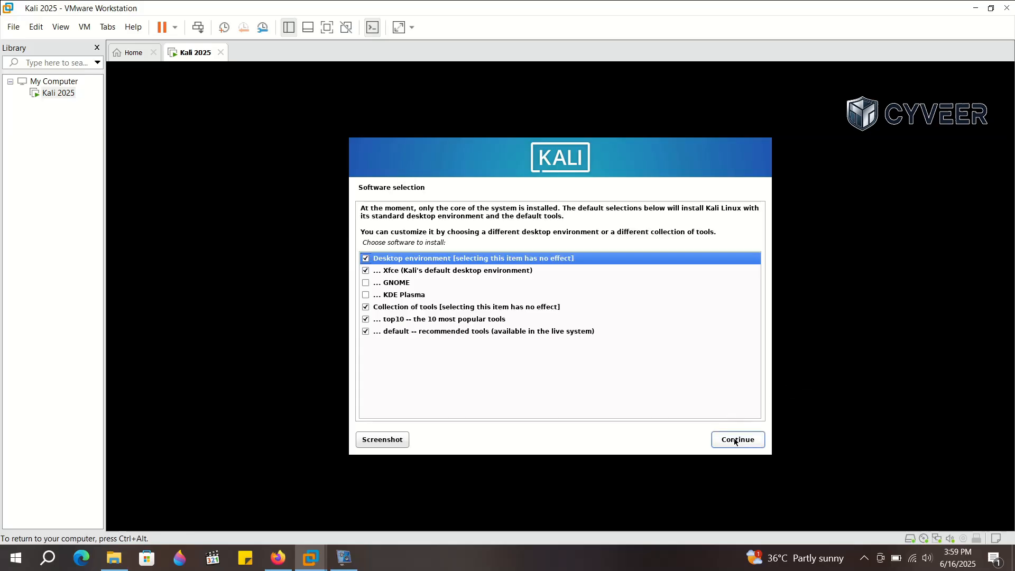
# - Accept the Xfce desktop, top10 and default tools selection and let installation run
pyautogui.click(738, 439)
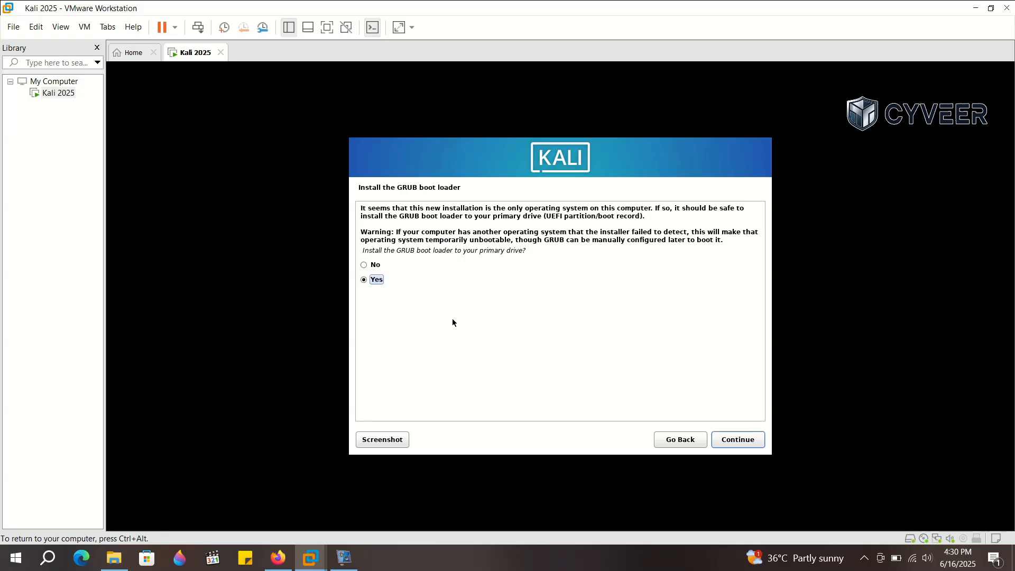
pyautogui.moveTo(543, 346)
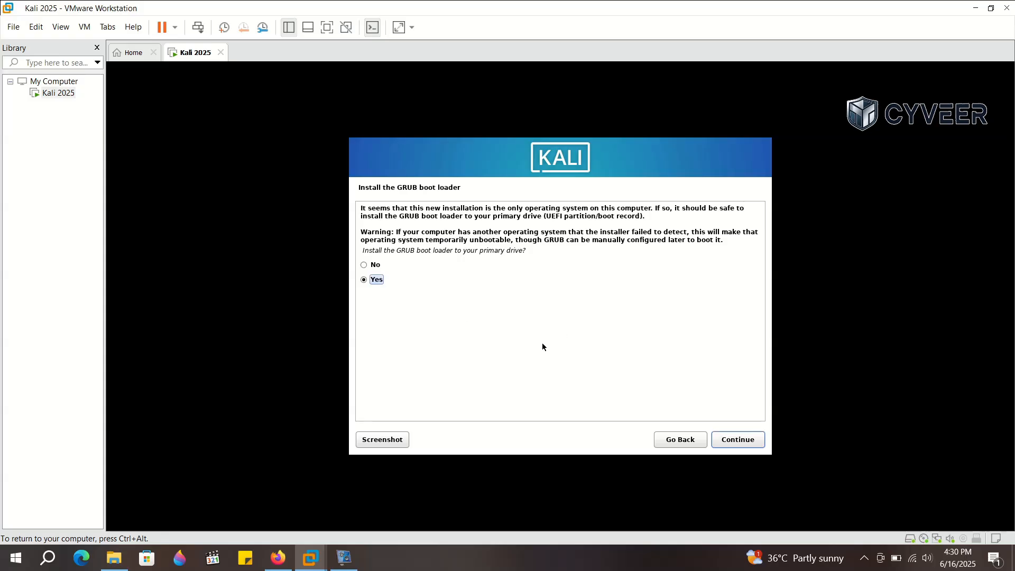
# - Install the GRUB boot loader onto the primary drive /dev/sda
pyautogui.click(737, 439)
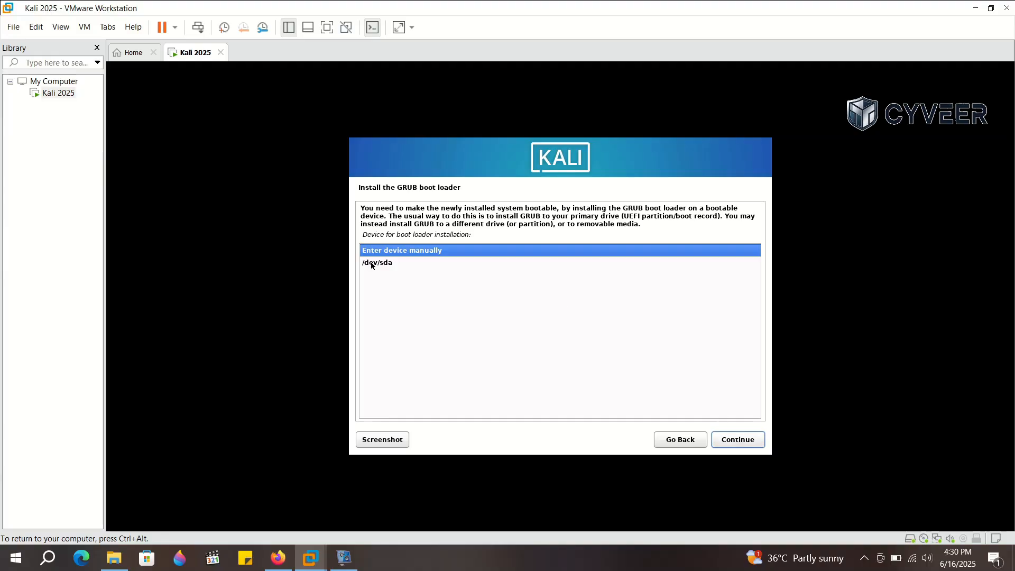
pyautogui.click(736, 439)
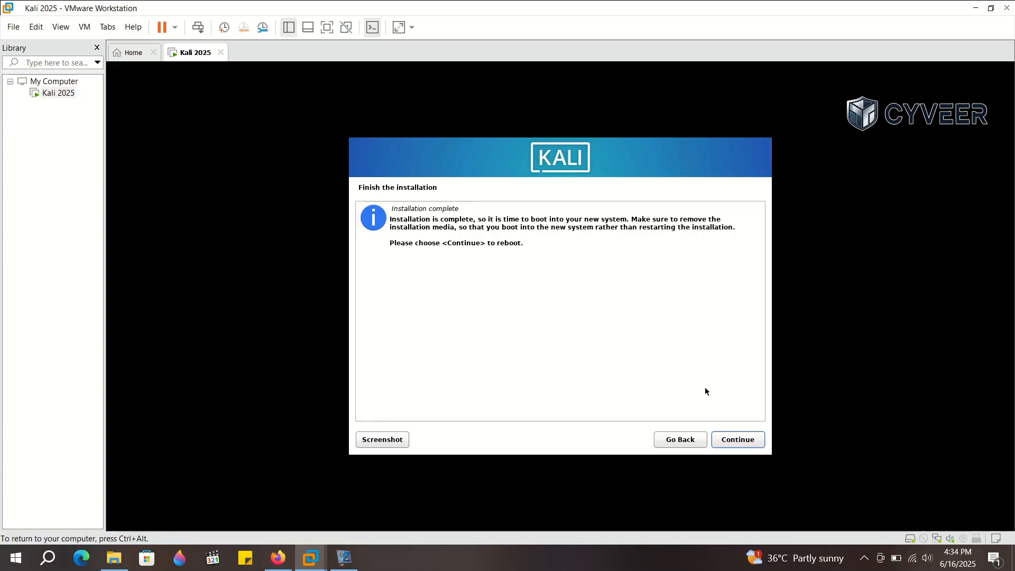
# - Confirm 'Installation complete' and reboot the VM into the Kali Xfce desktop
pyautogui.click(736, 439)
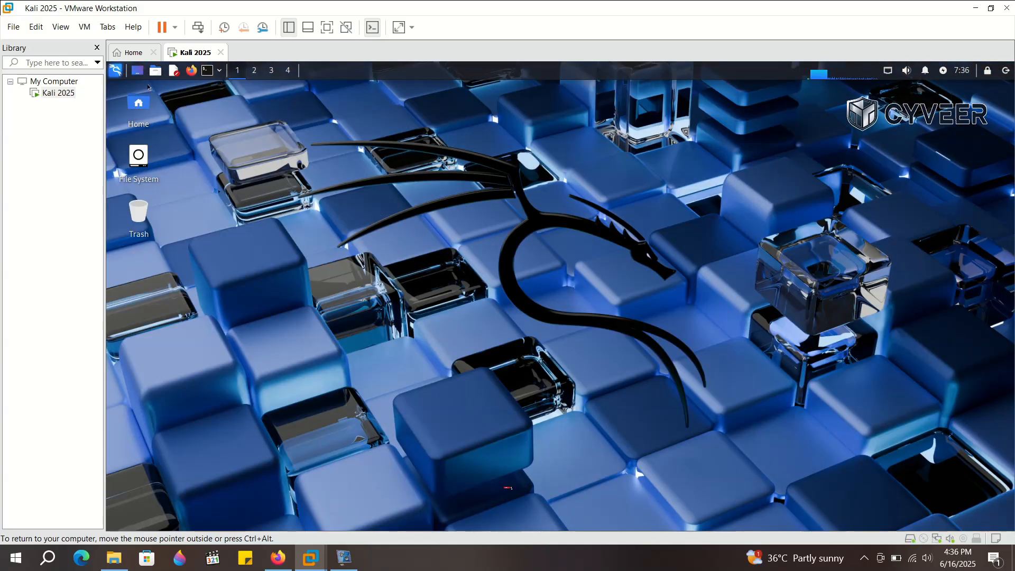
# - Open the Kali menu and show the 09 - Sniffing & Spoofing tools, such as wireshark
pyautogui.click(115, 70)
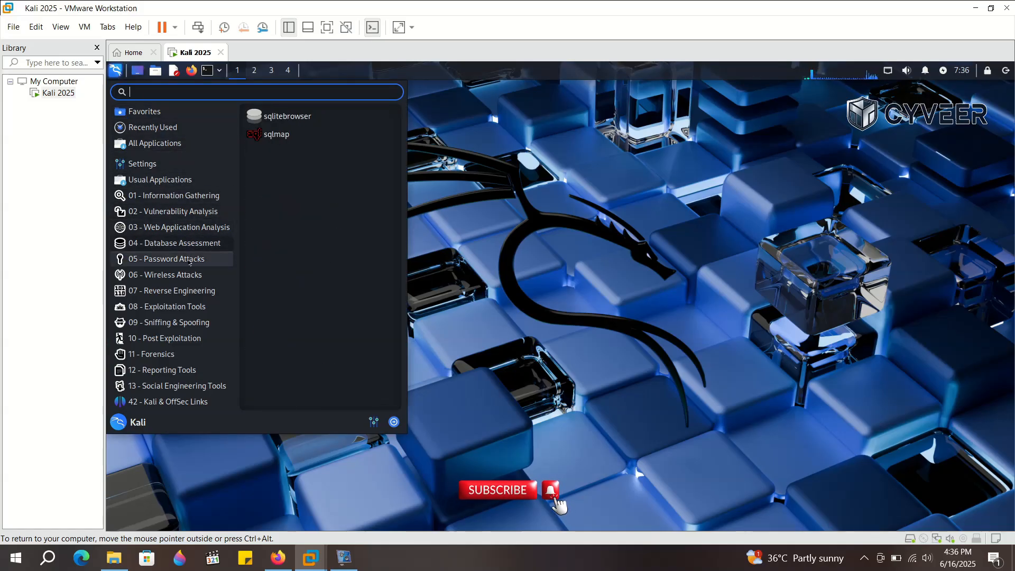
pyautogui.click(170, 322)
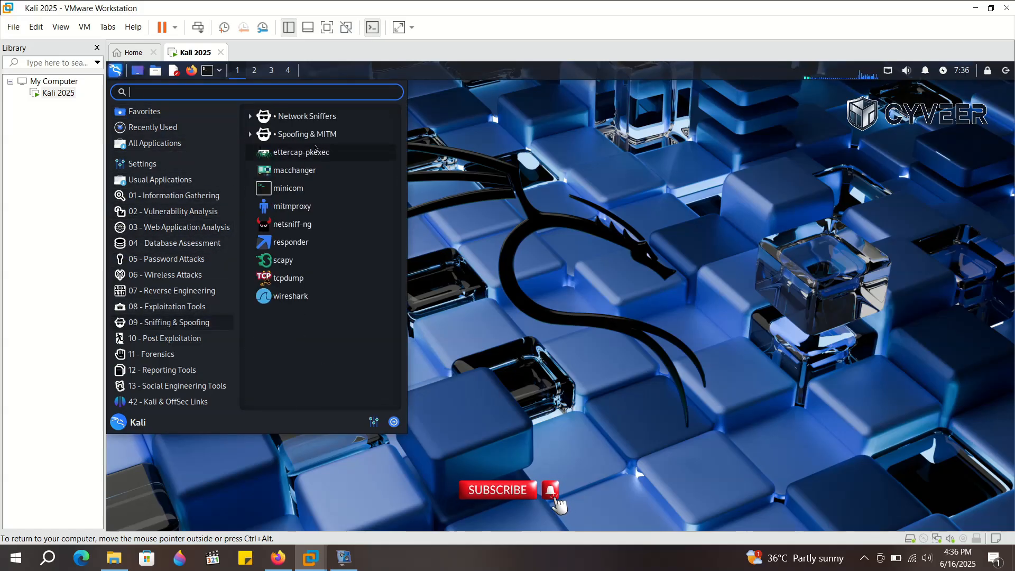